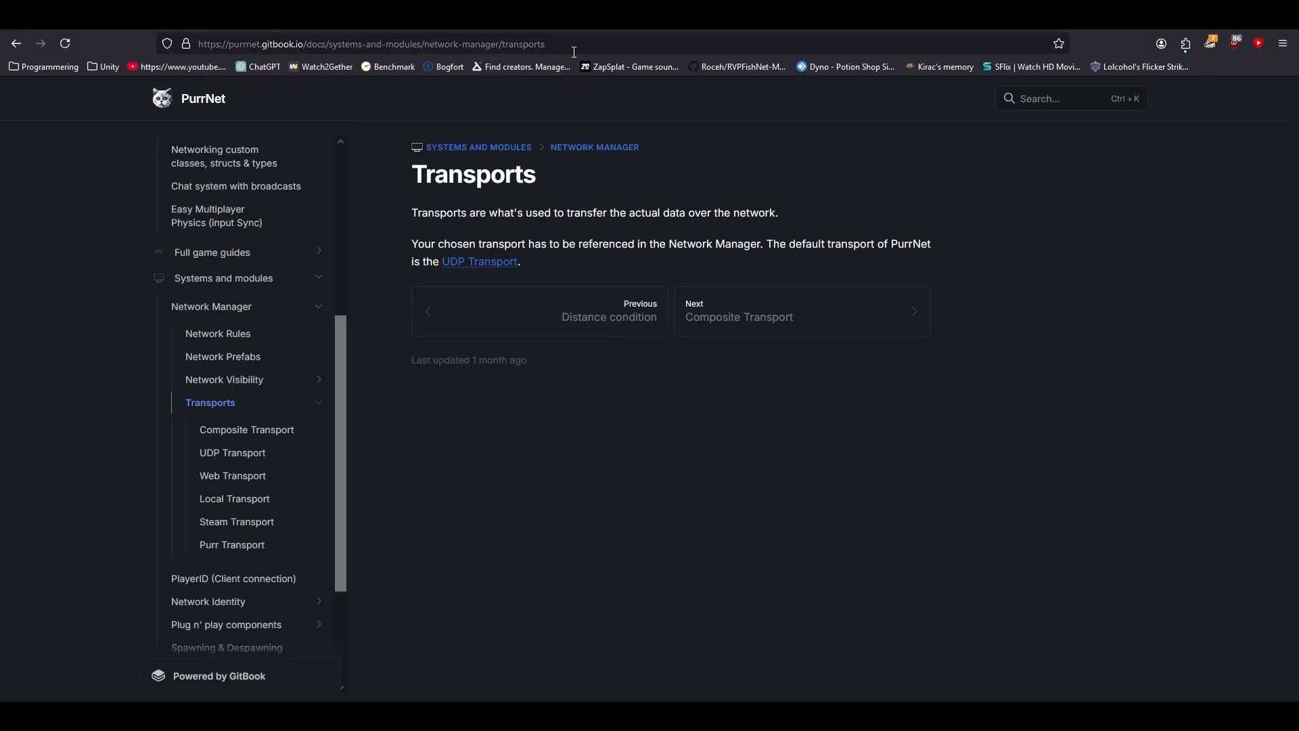
Step: Navigate the PurrNet docs to the UDP Transport page with its port, connections and address parameters
left_click(369, 44)
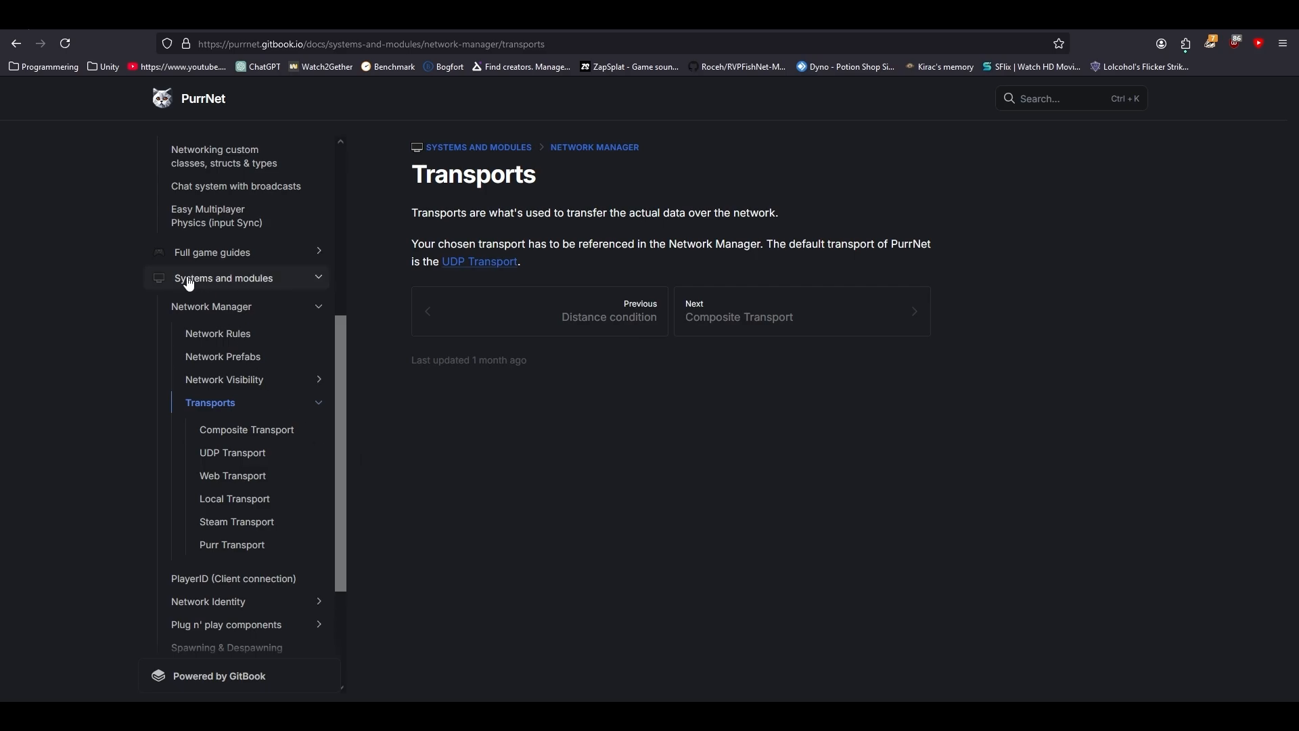
mouse_move(169, 338)
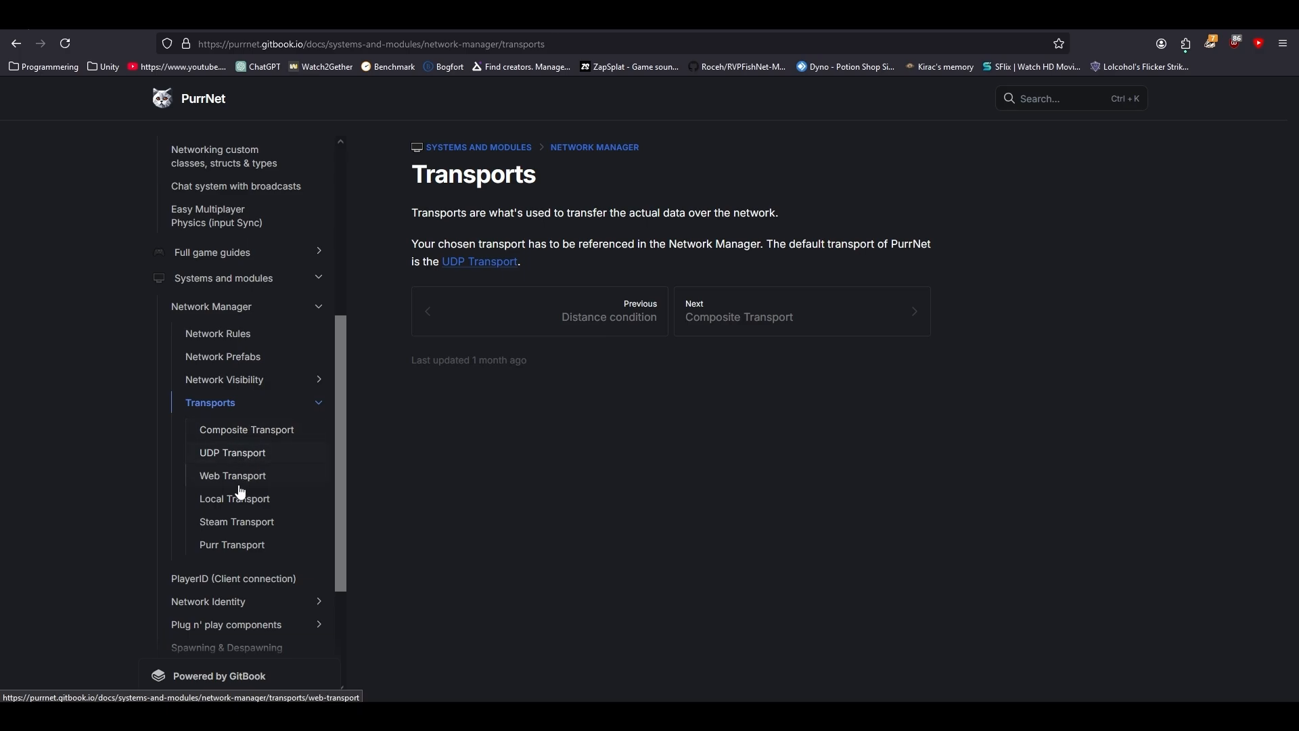
left_click(232, 452)
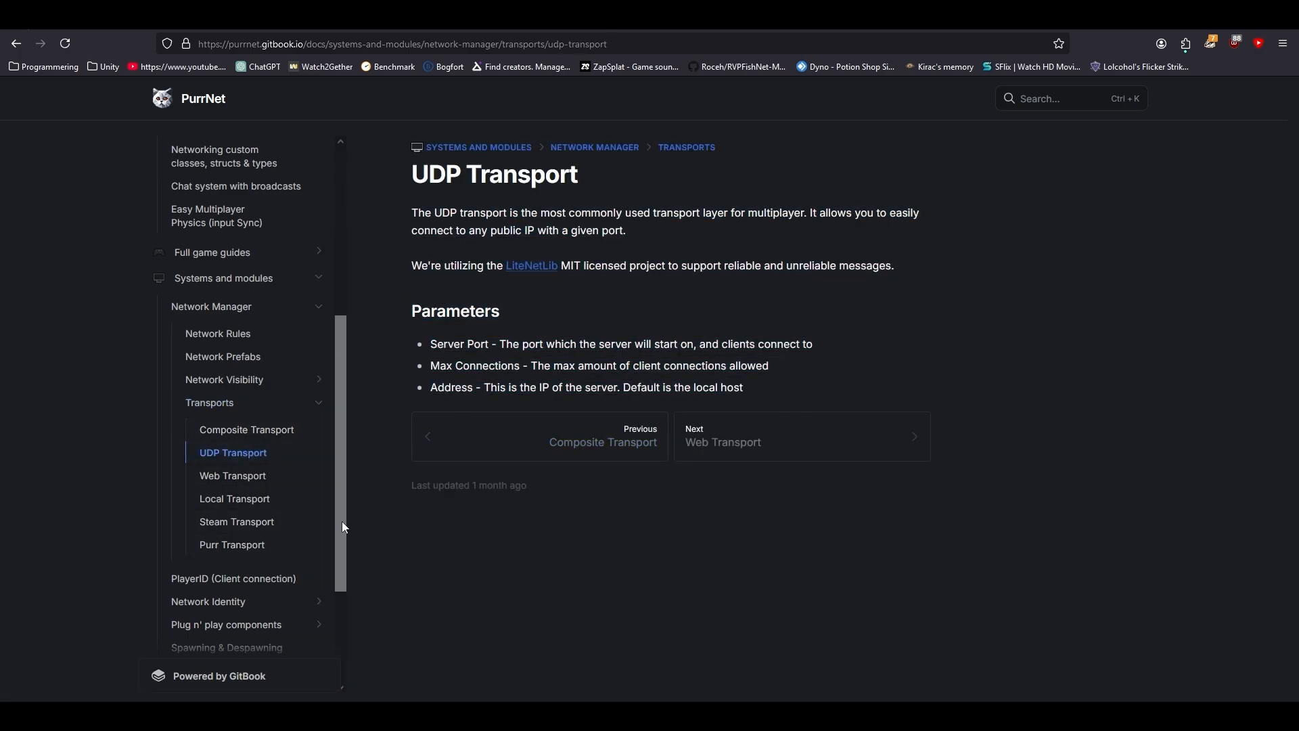
mouse_move(235, 552)
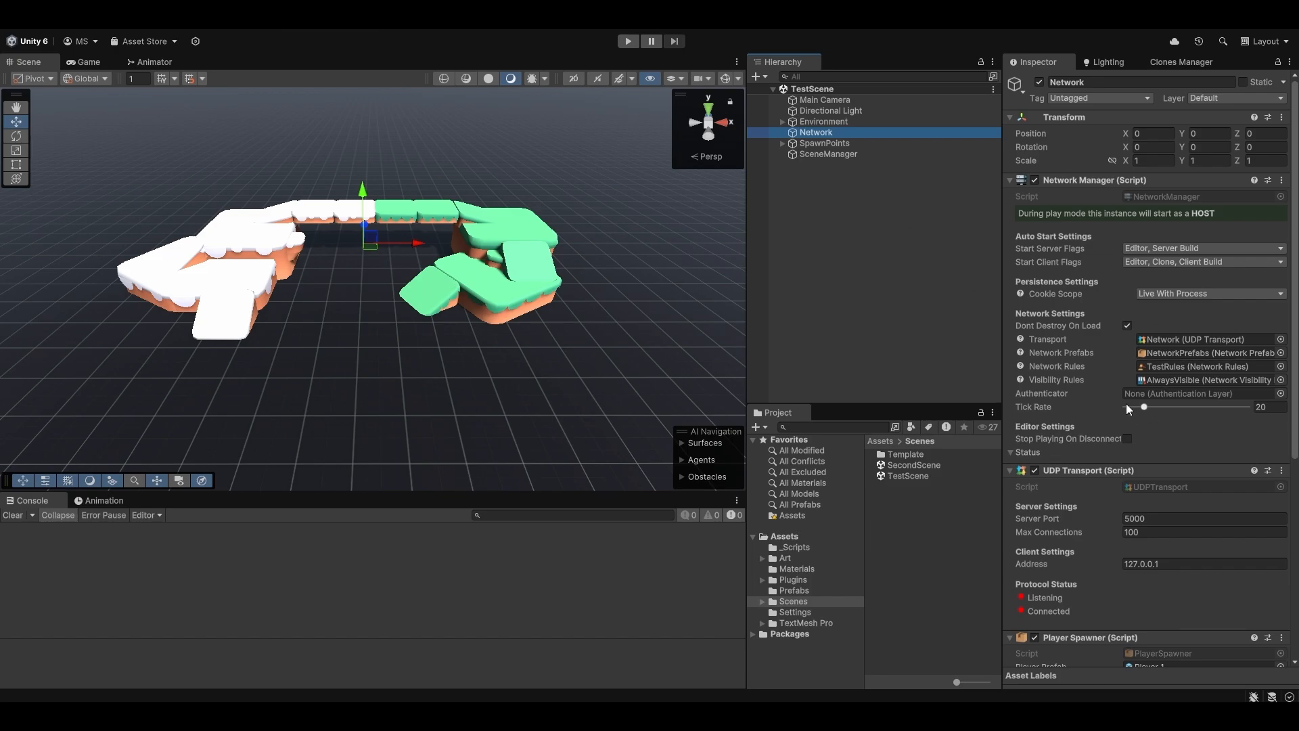
scroll("down", 3)
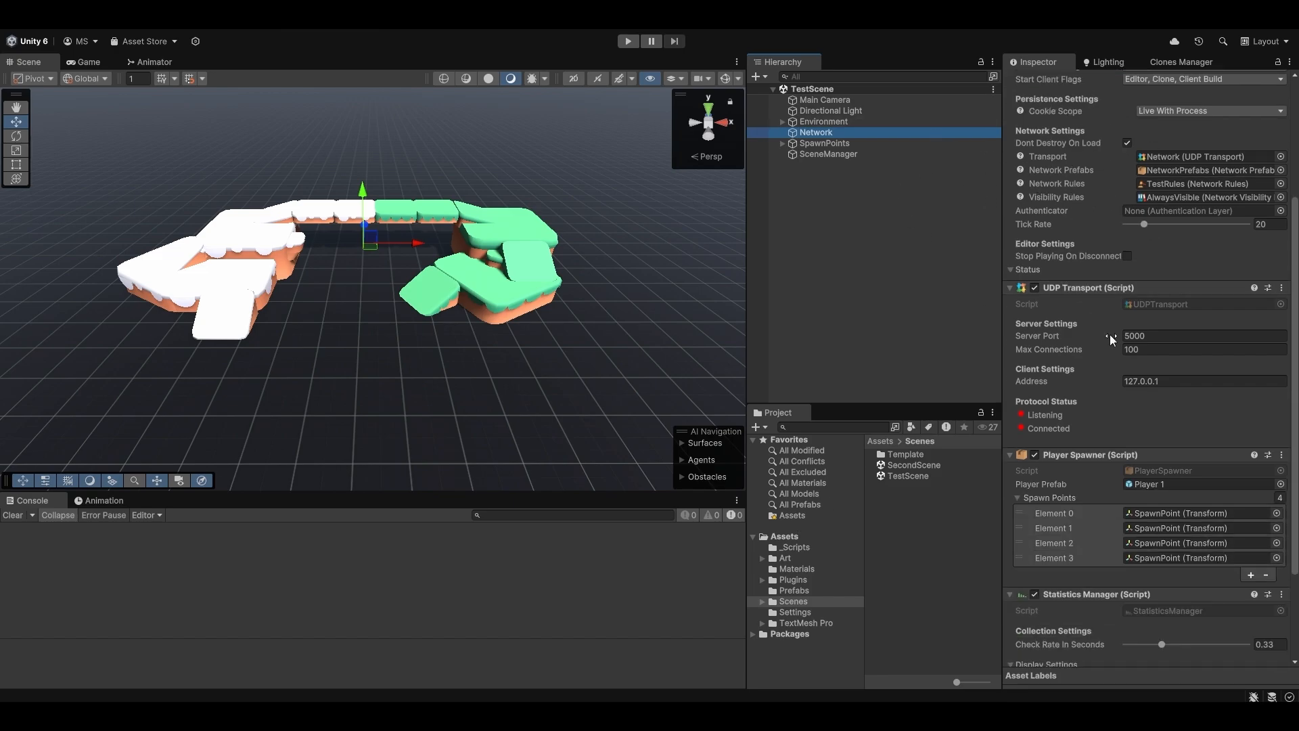
mouse_move(273, 164)
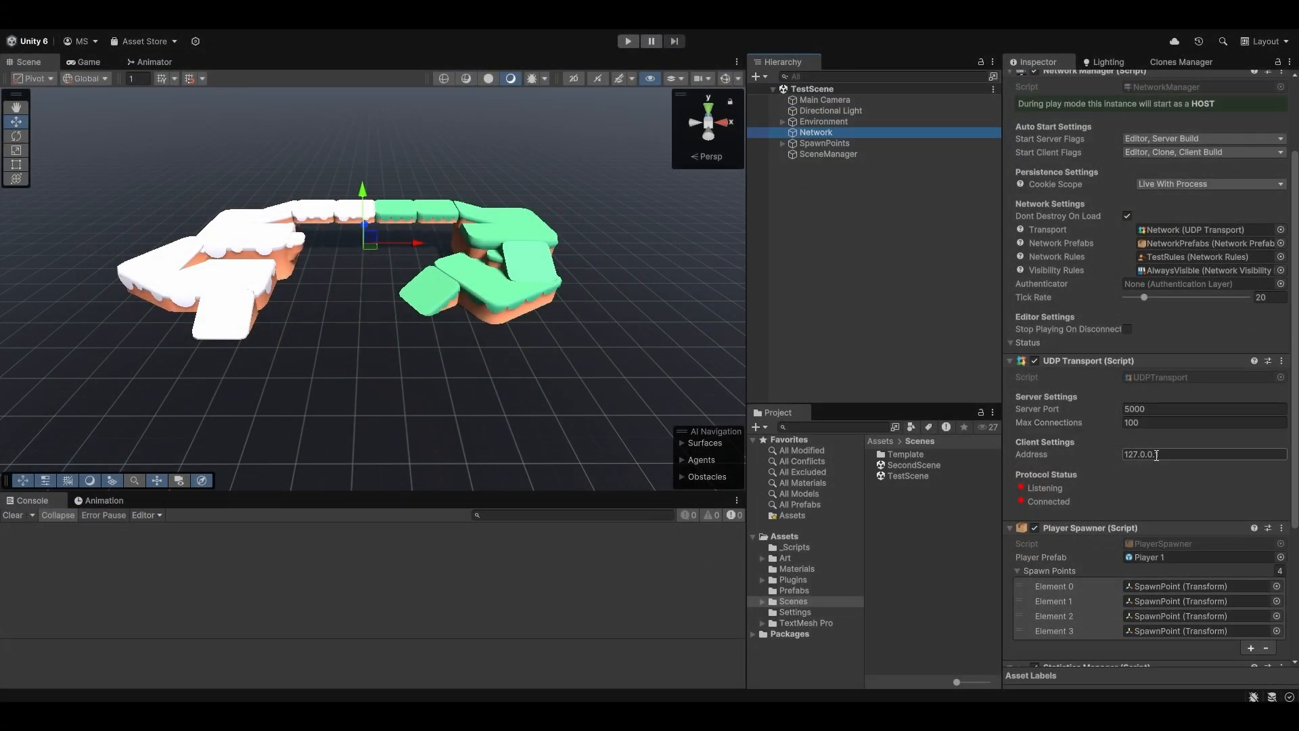
left_click(1204, 454)
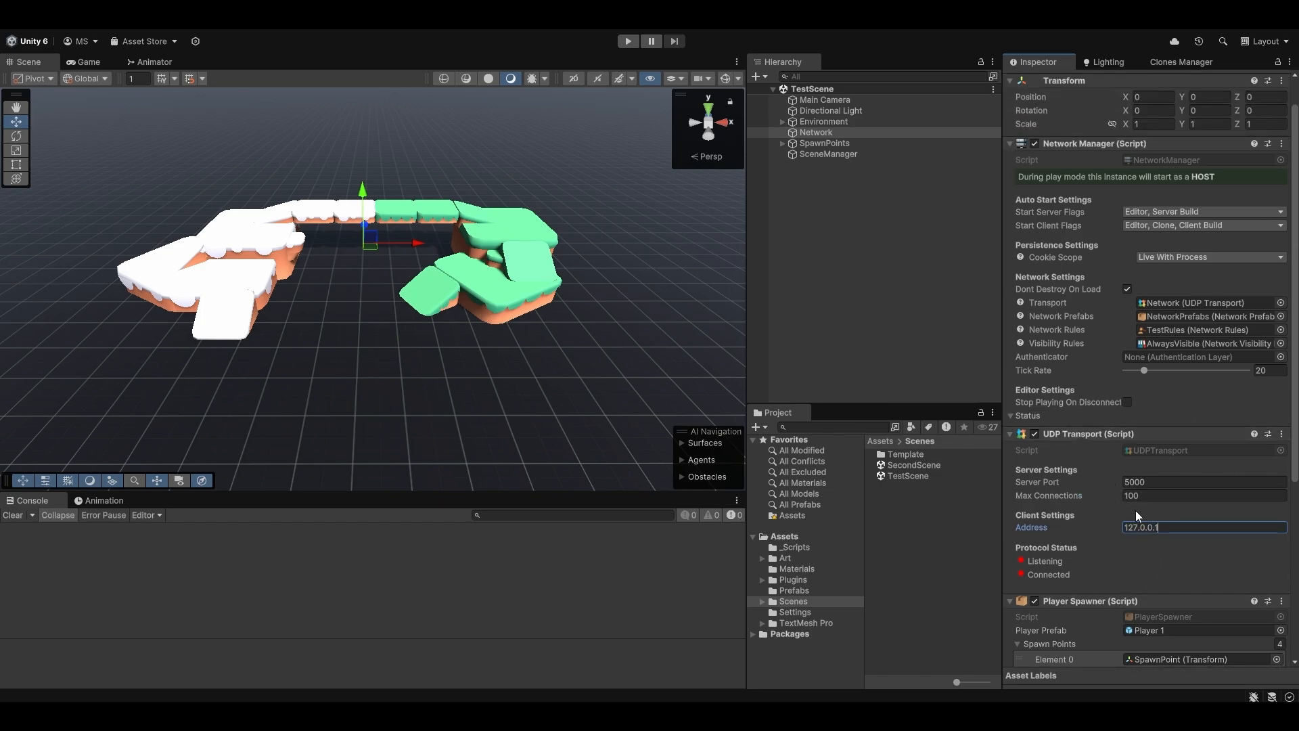
mouse_move(985, 441)
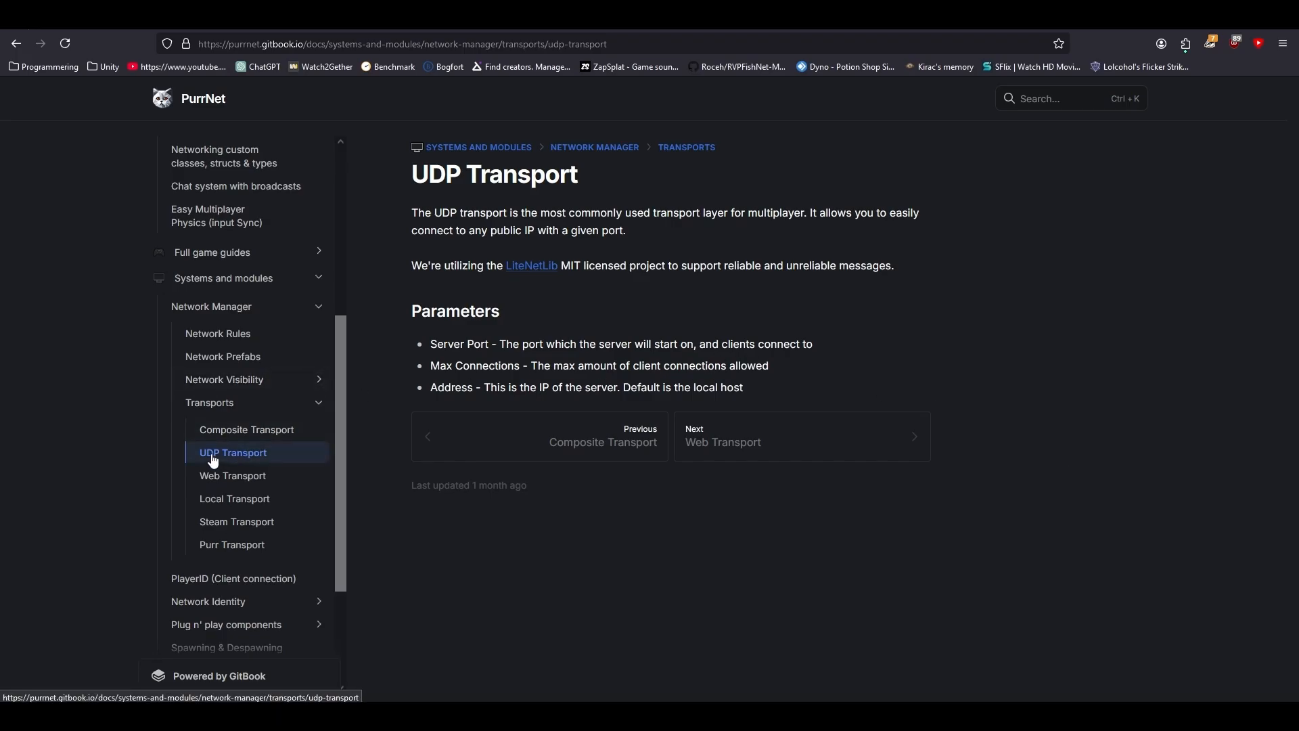
mouse_move(214, 482)
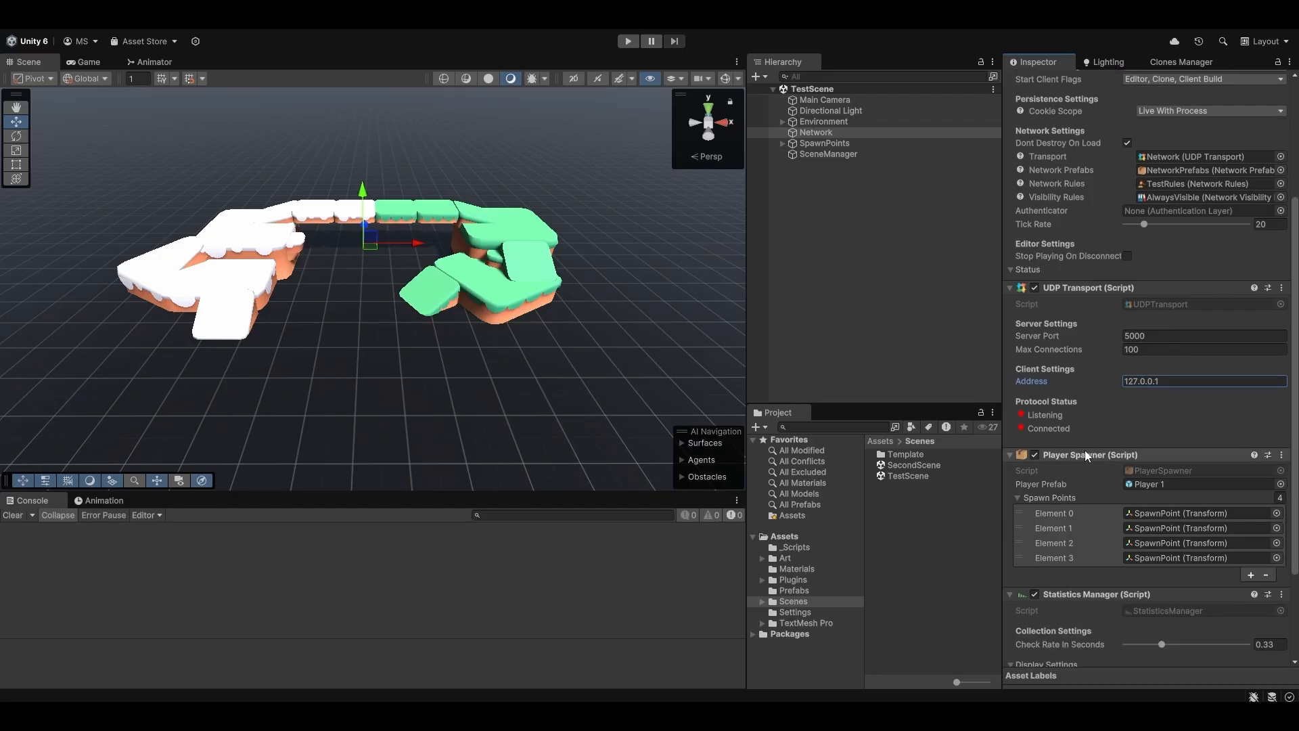
Step: Add a Web Transport component to the Network object beneath the existing UDP transport
scroll("down", 3)
type("web")
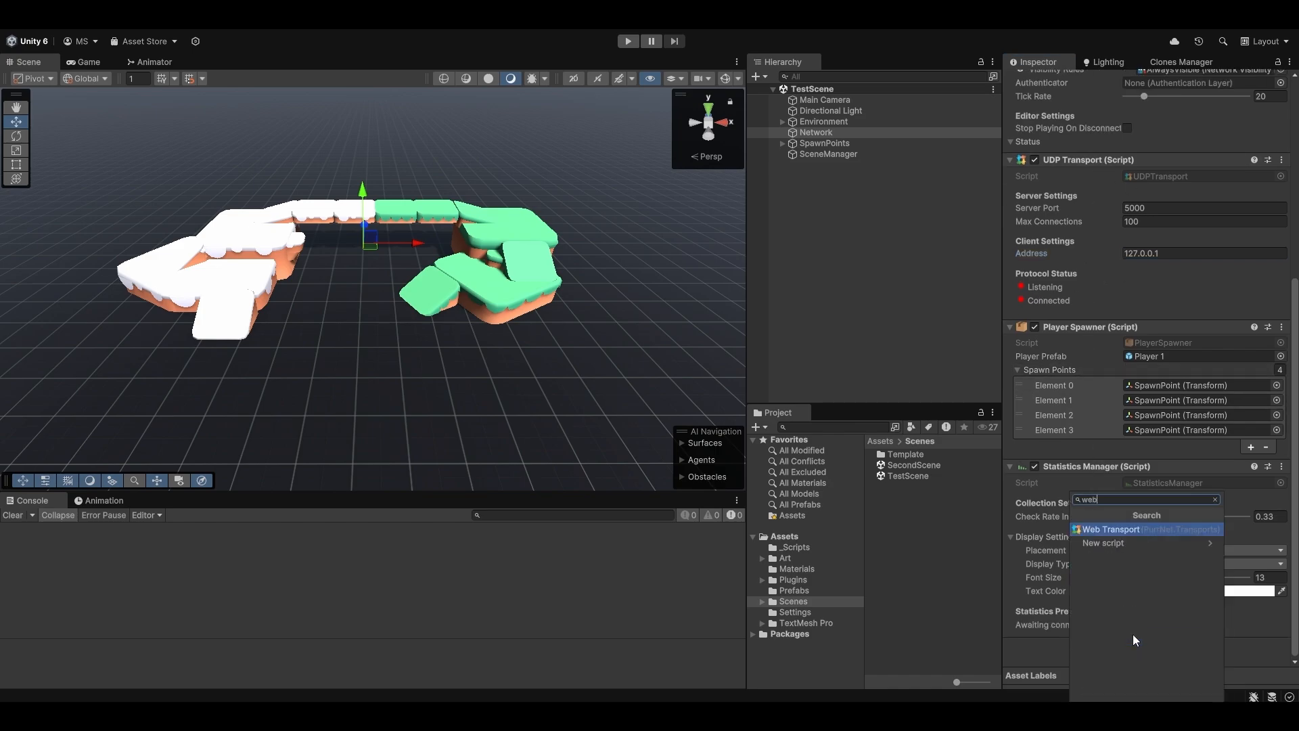
left_click(1110, 529)
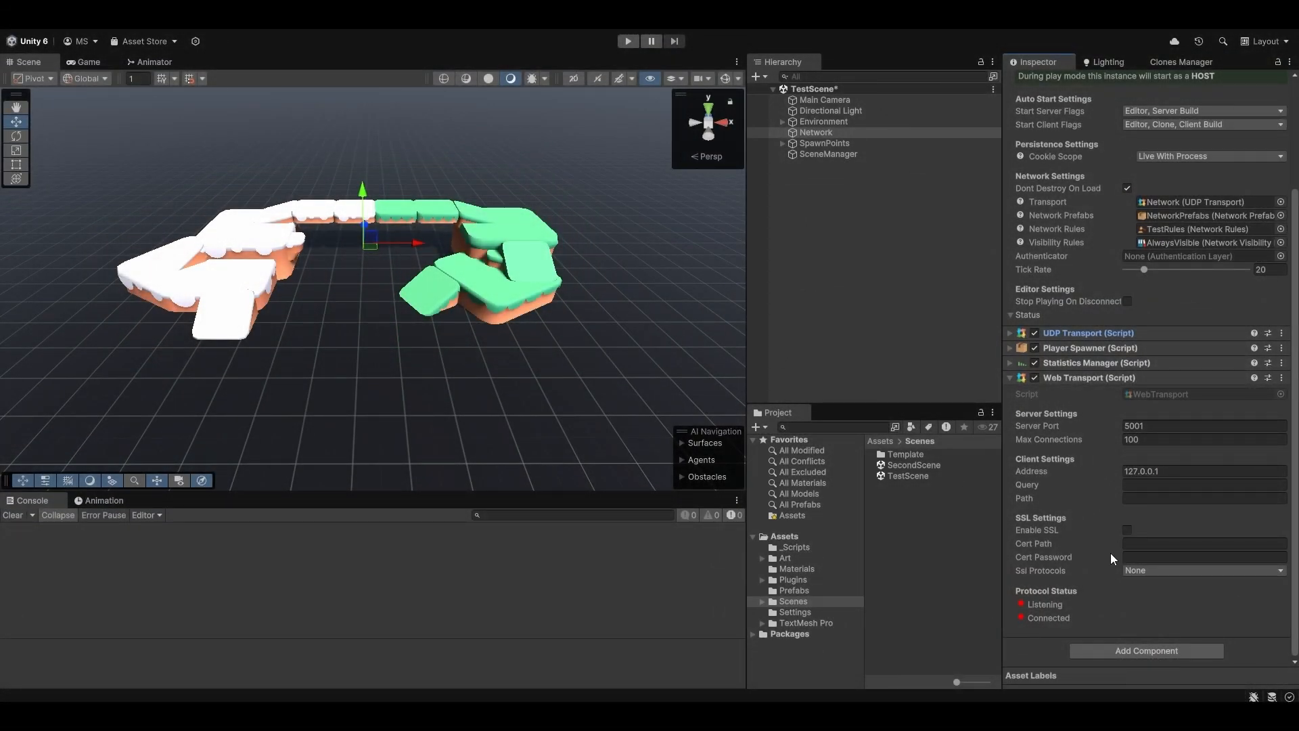
left_click(1204, 544)
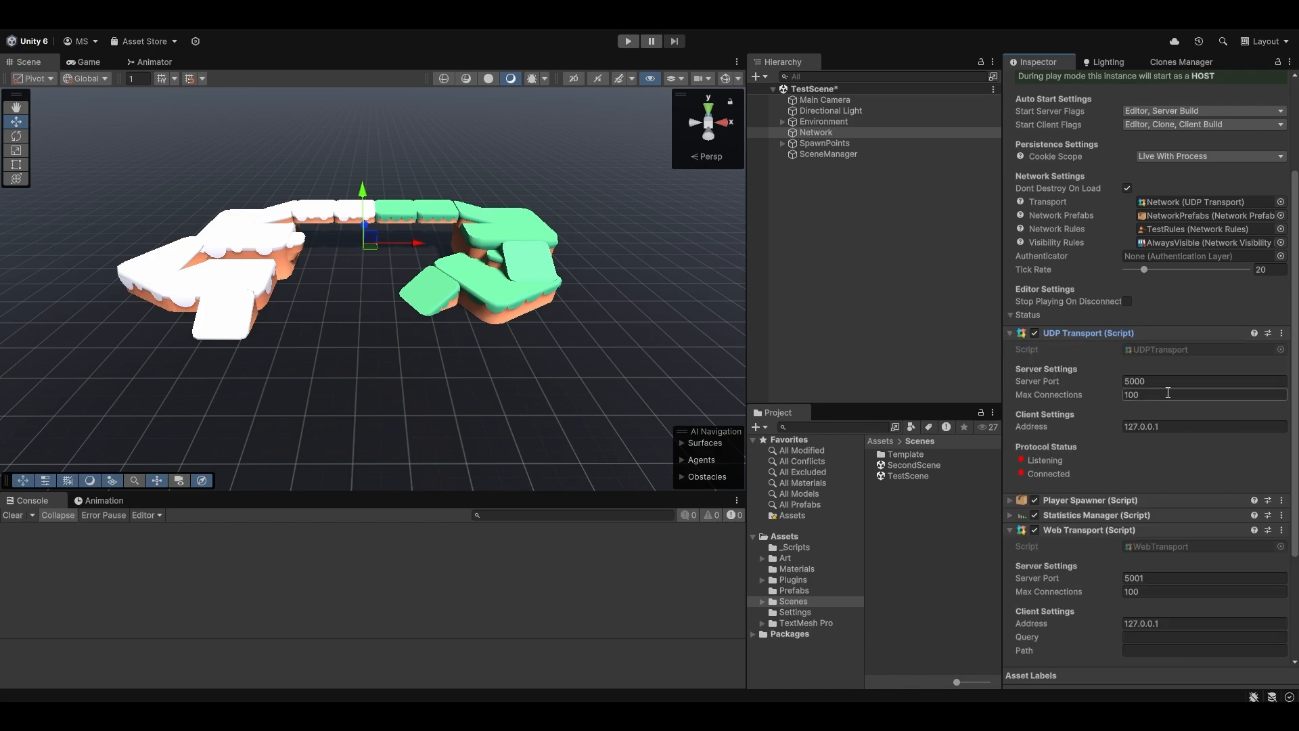
left_click(1009, 333)
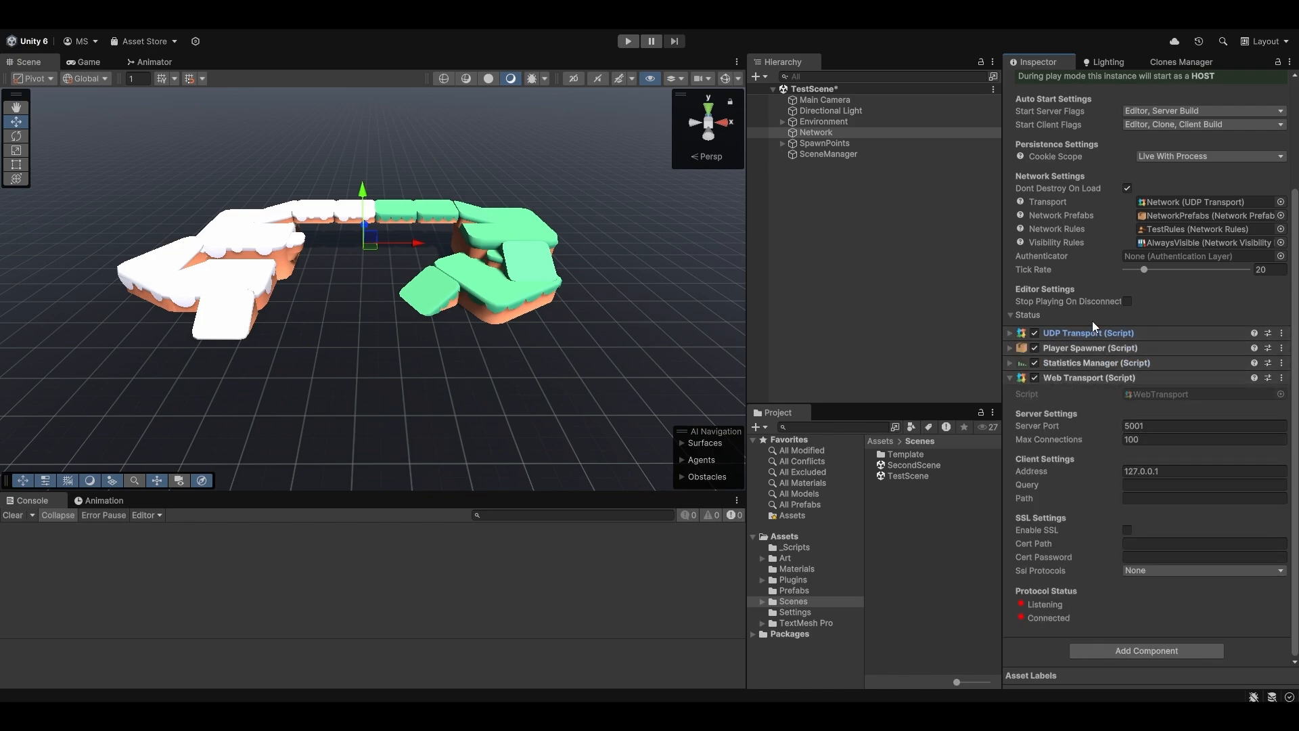
Step: Review the Web Transport's address 127.0.0.1, query and certificate fields, enable SSL and choose an SSL protocol
left_click(1204, 484)
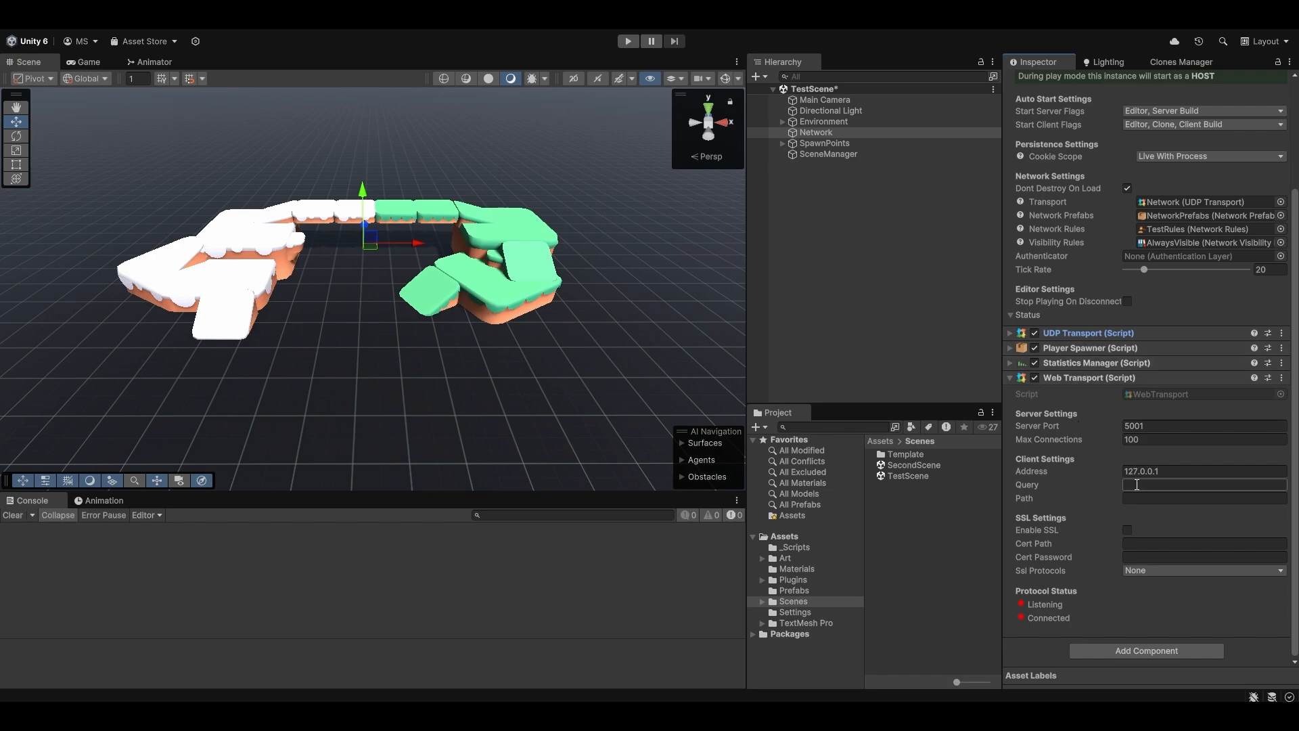
left_click(1193, 471)
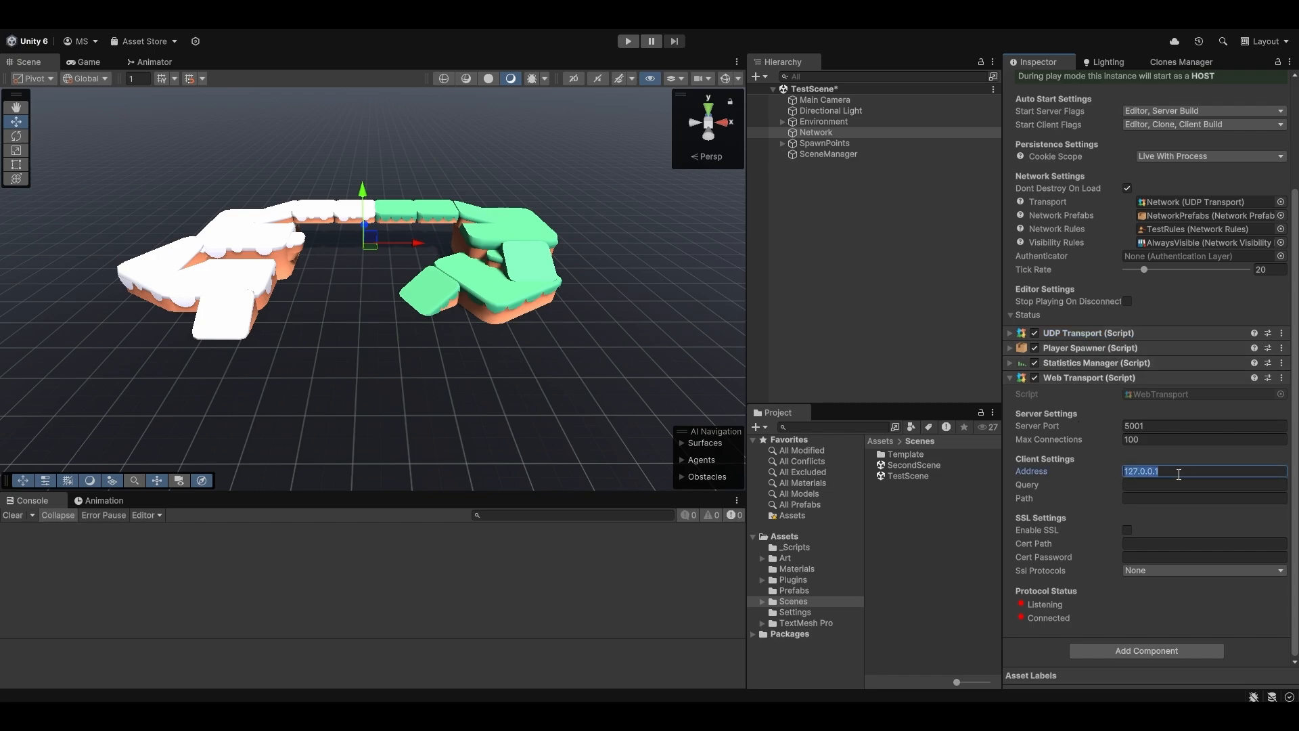
left_click(1204, 558)
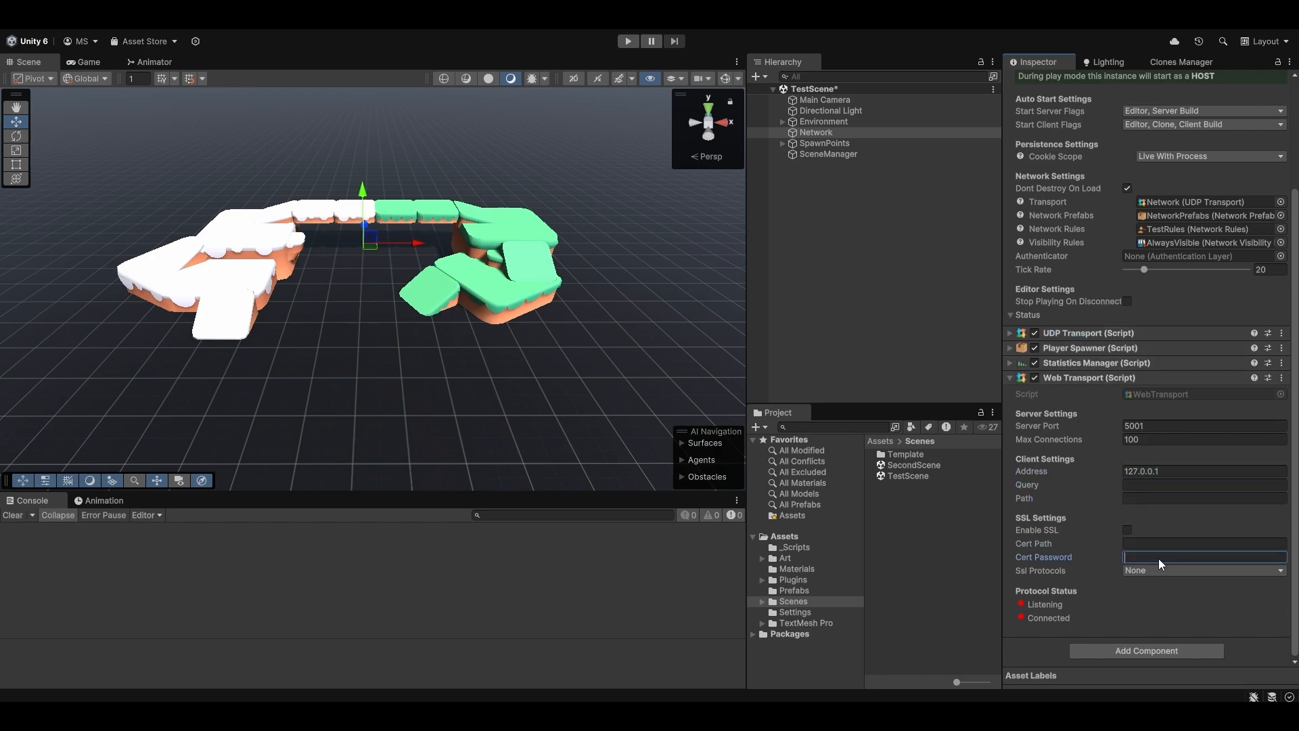
left_click(1204, 484)
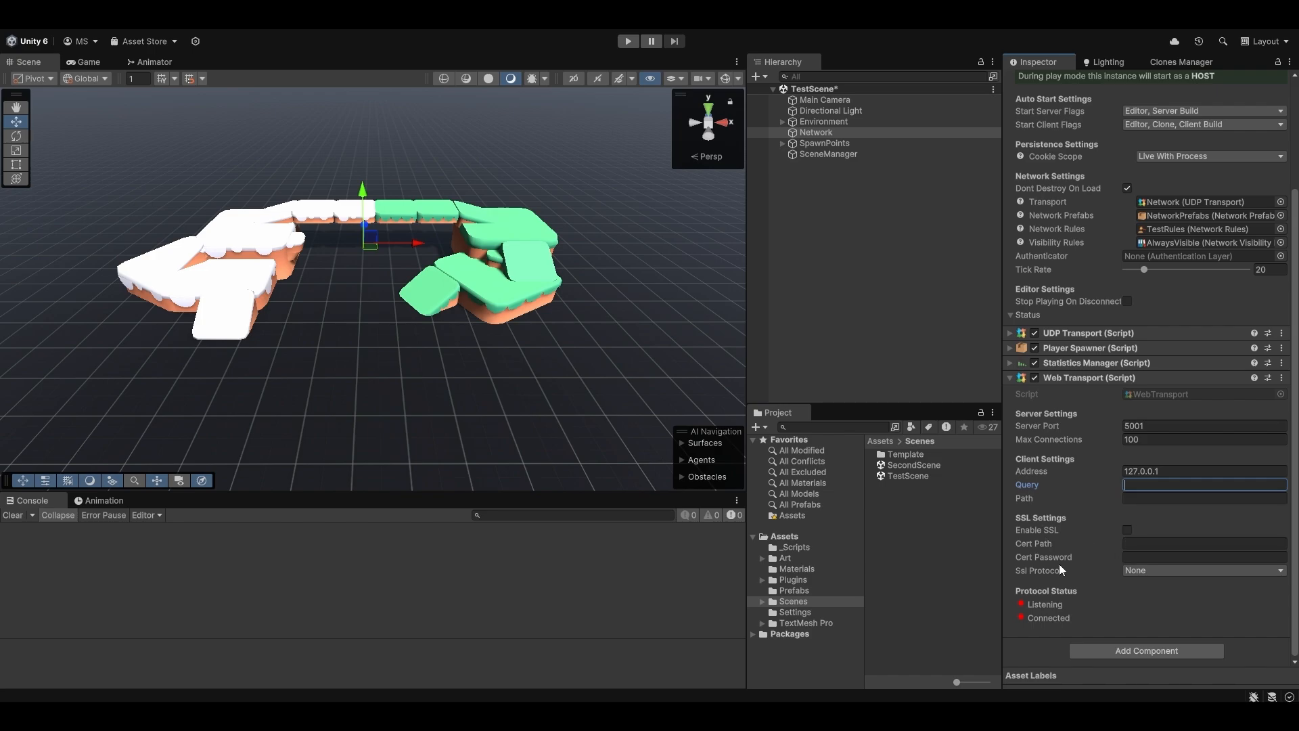
left_click(1127, 531)
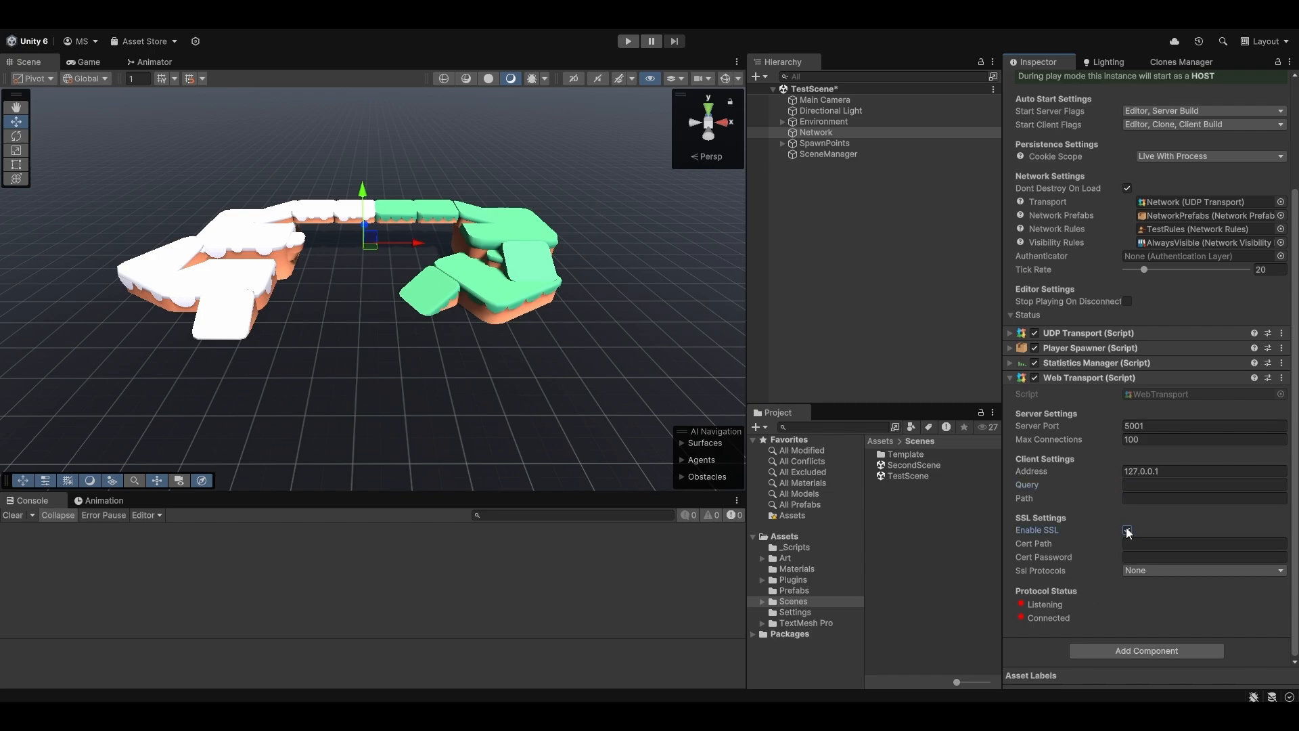
left_click(1204, 570)
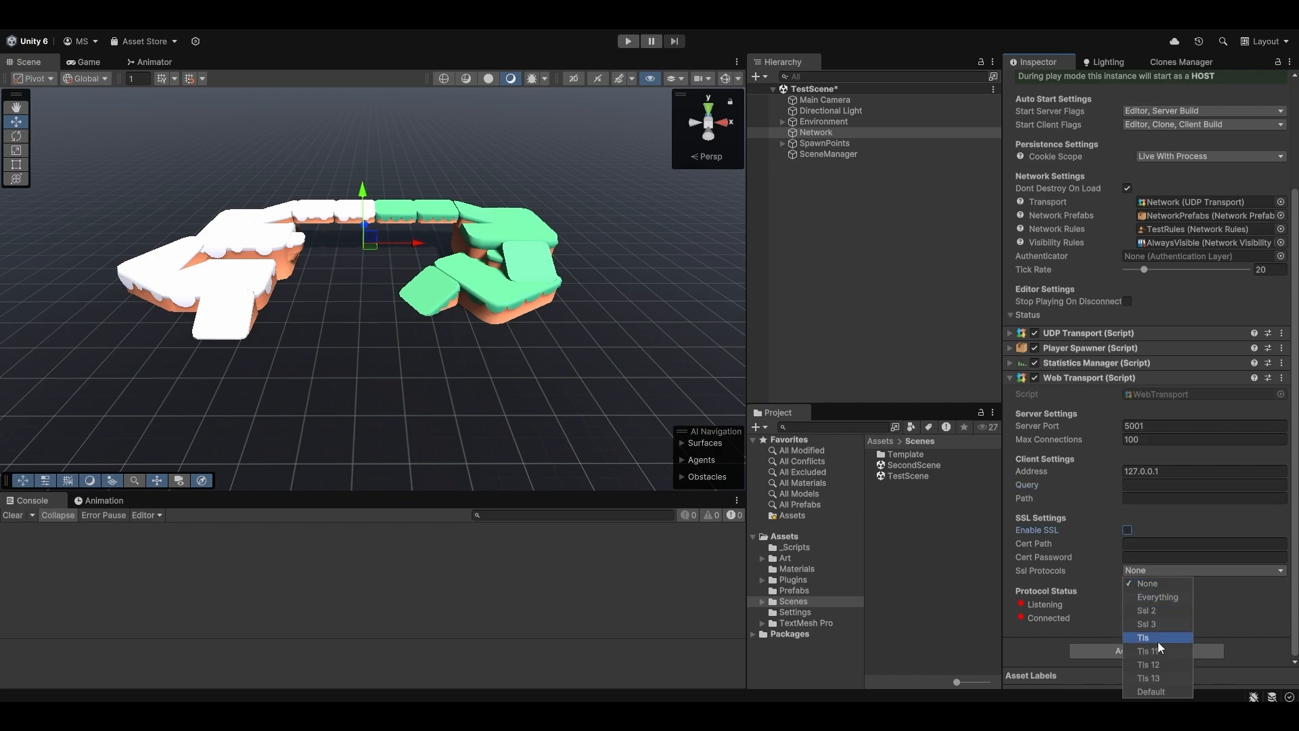
left_click(1147, 582)
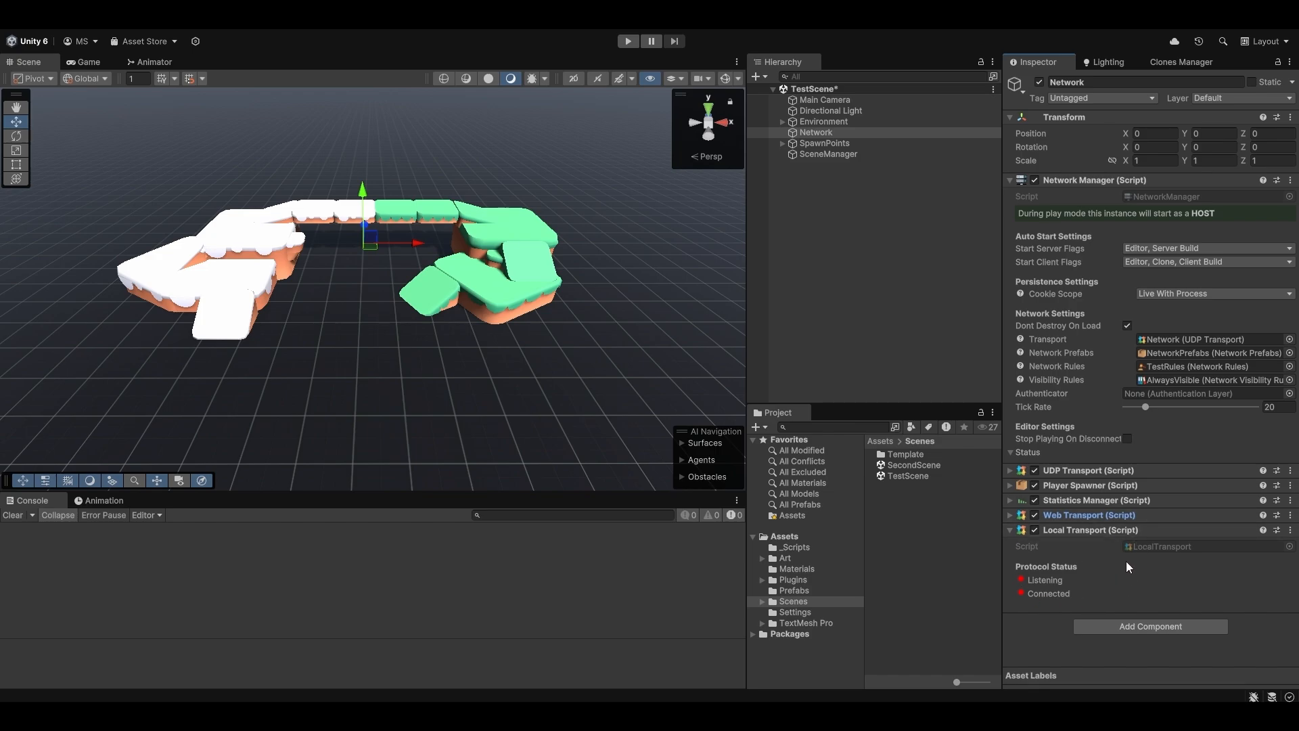
mouse_move(1205, 551)
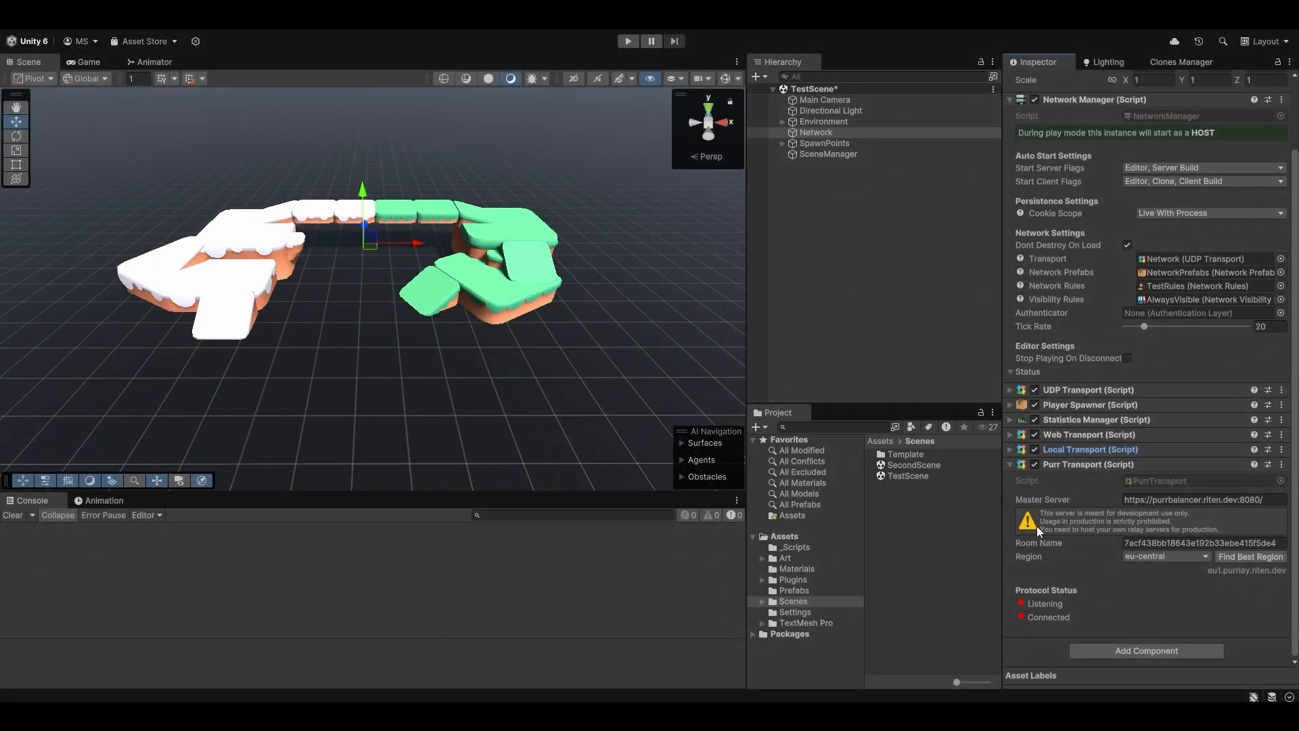
Step: Set the Purr Transport room name to PurrNetRulez and bring up its region list (us-east, brazil, ...)
left_click(1202, 499)
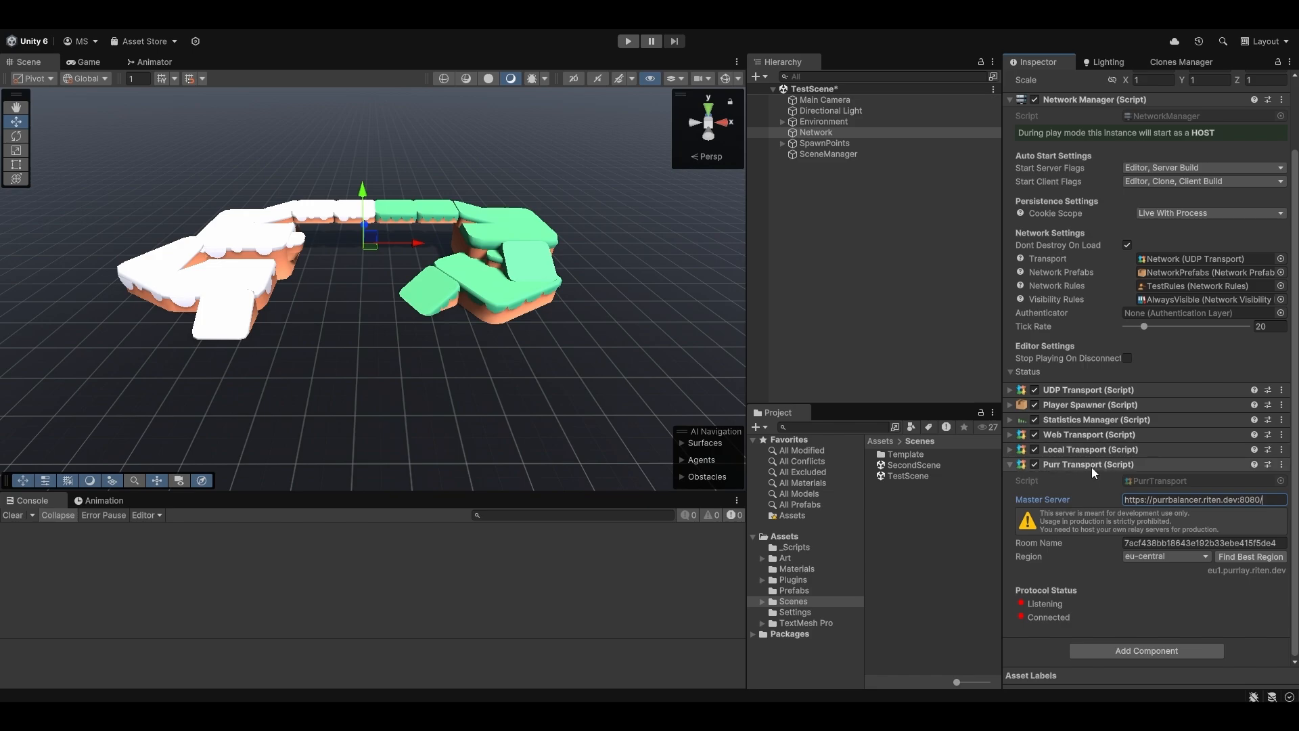
mouse_move(1126, 474)
type("/")
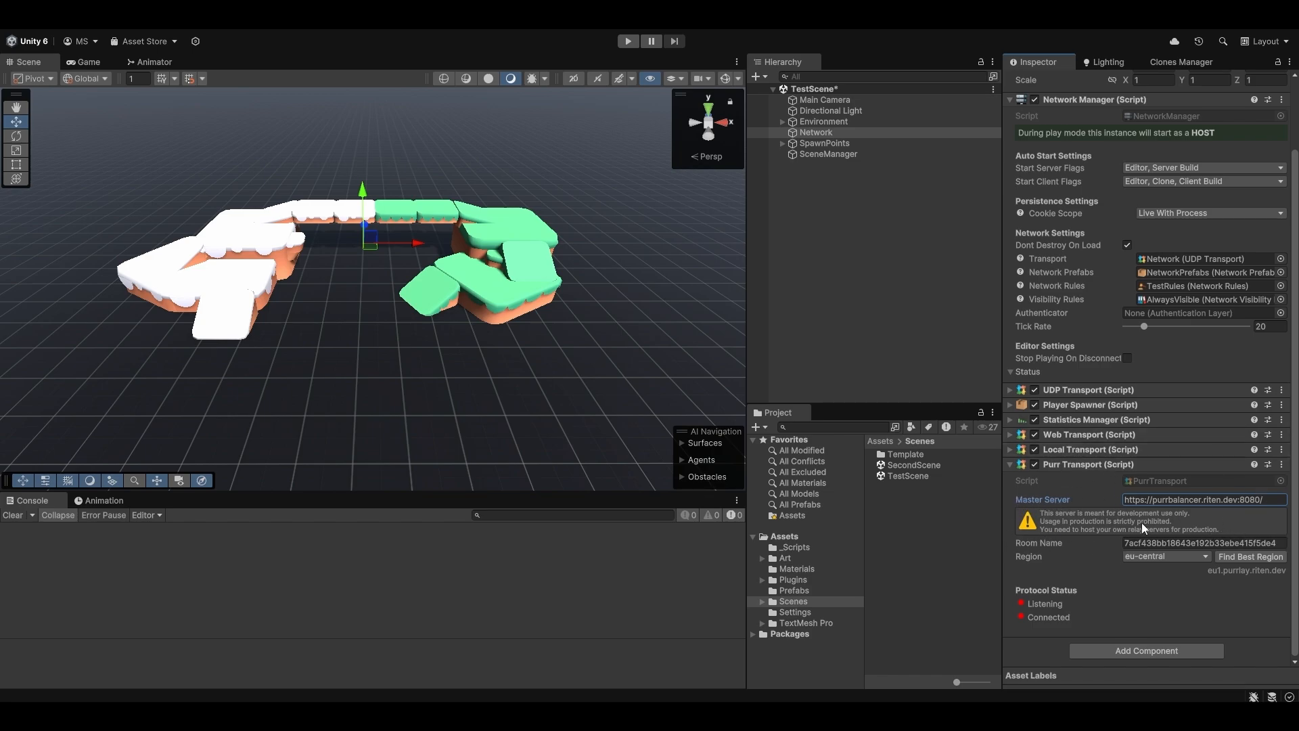
double_click(1204, 499)
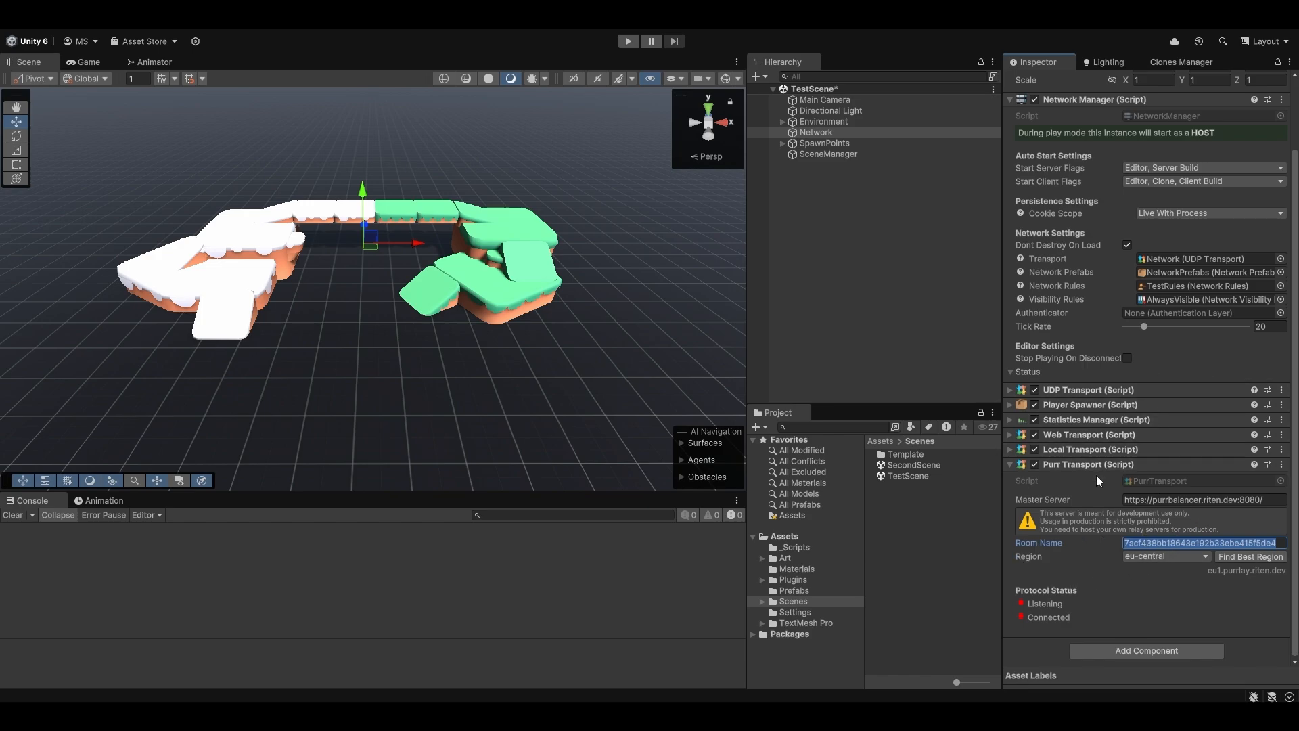
type("PurrNetRulez")
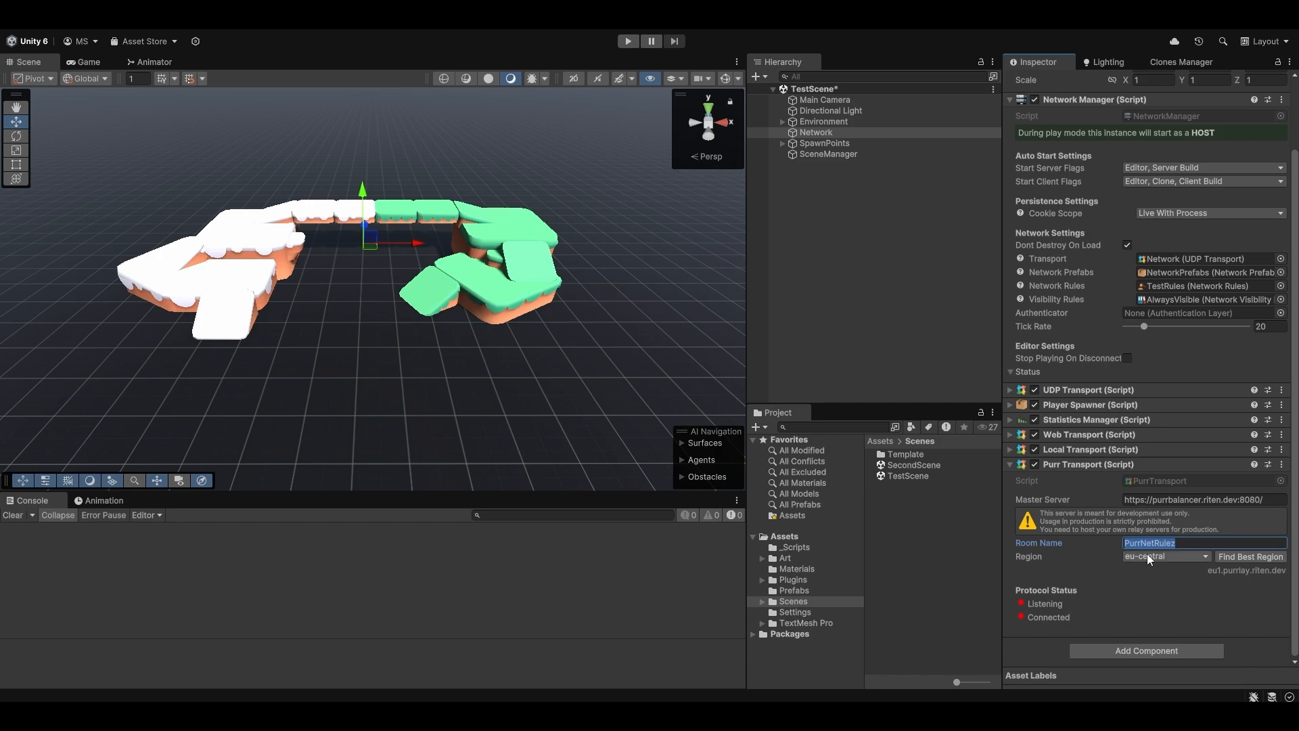
left_click(1166, 556)
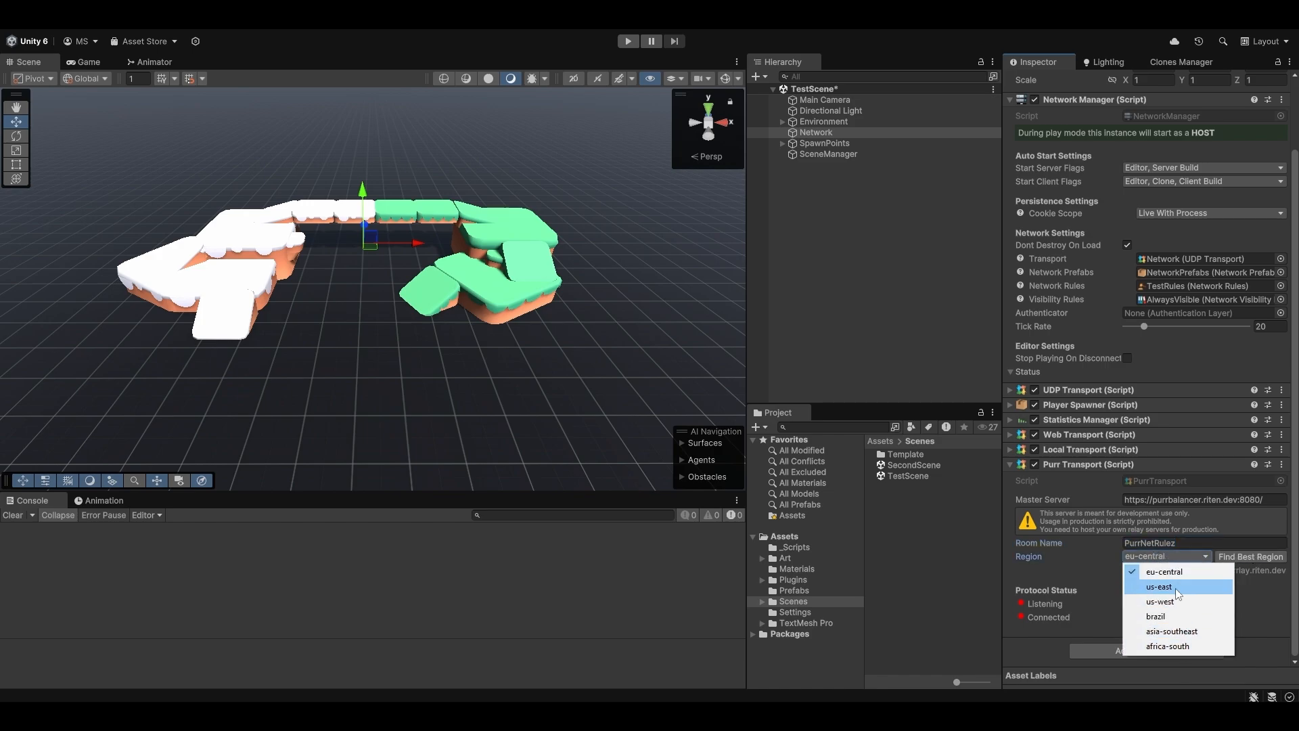
mouse_move(1111, 579)
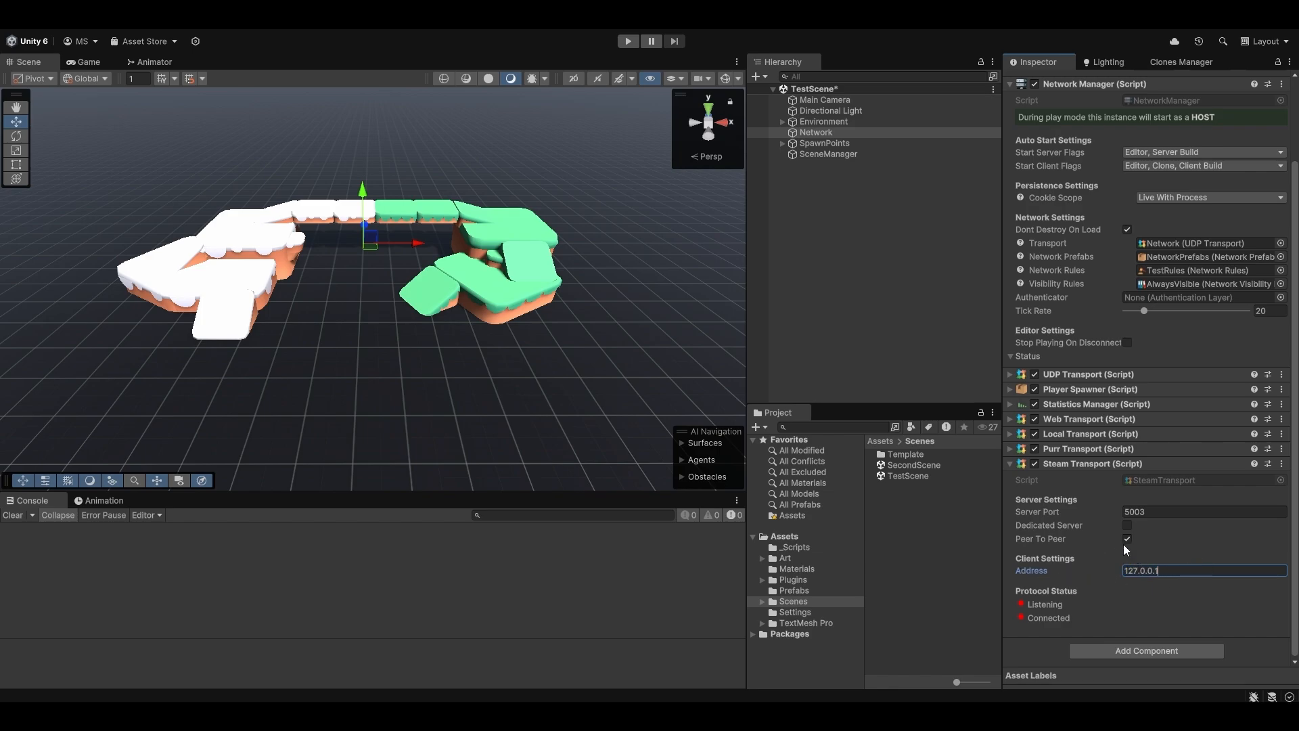
mouse_move(1113, 536)
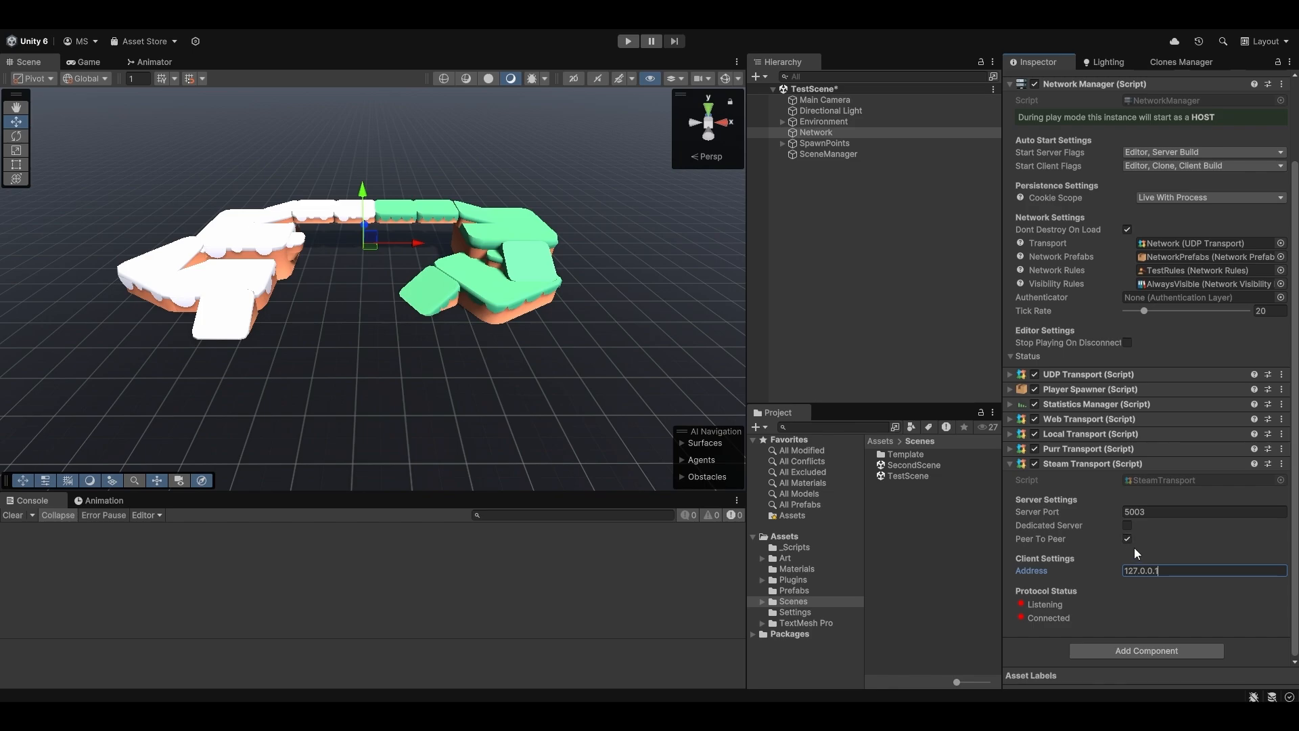
Step: Toggle the Dedicated Server option on the Steam Transport on and off again
left_click(1126, 525)
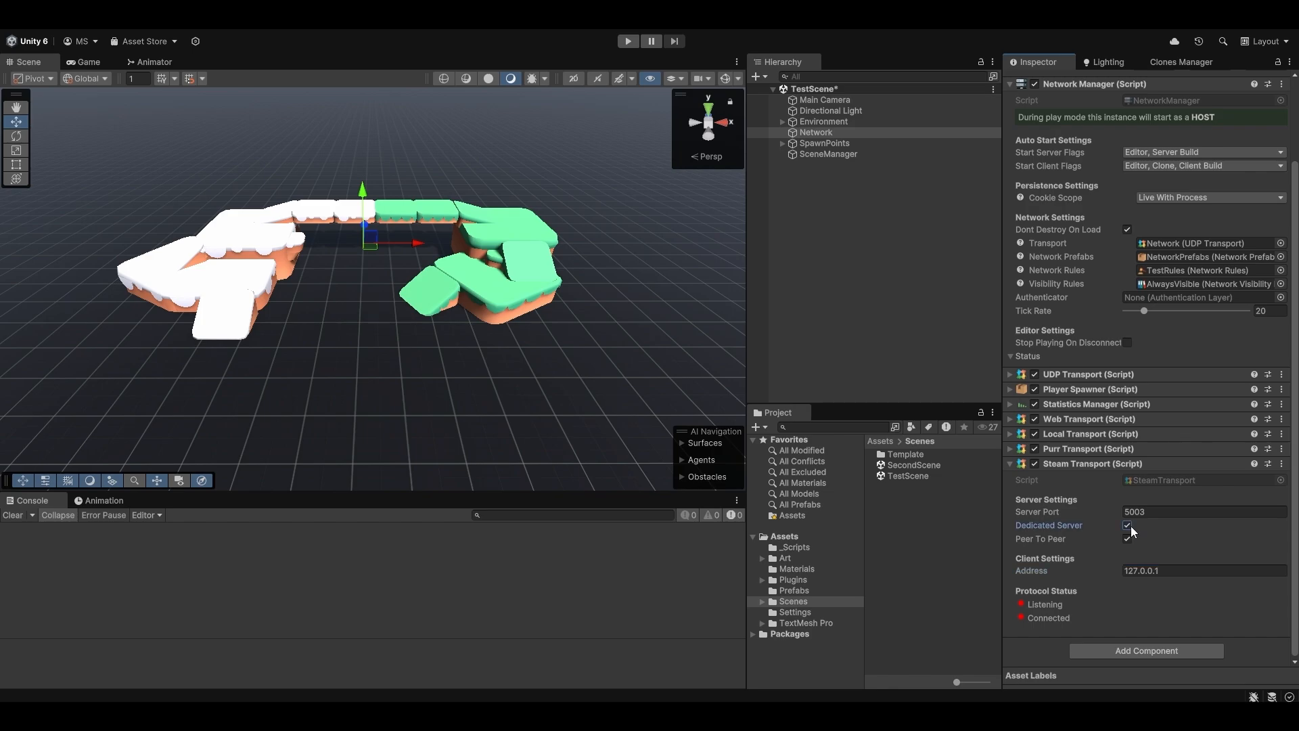
left_click(1125, 525)
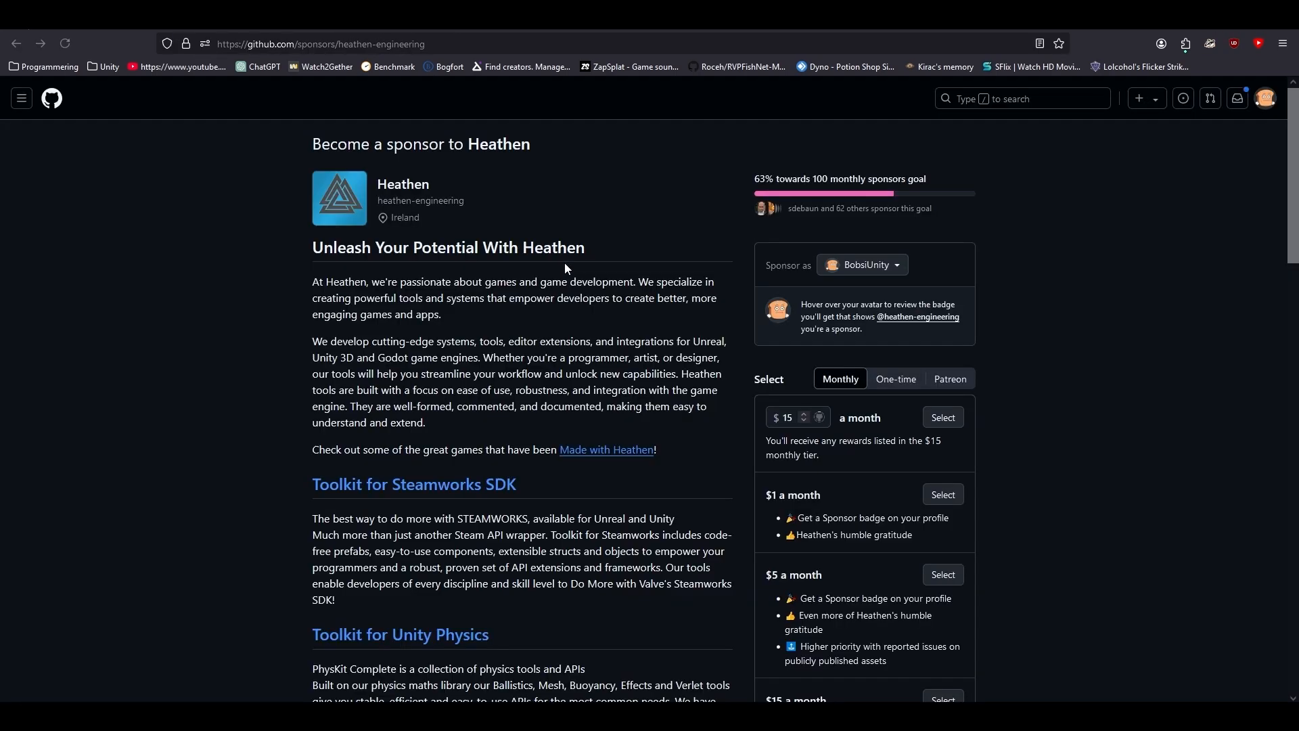
Step: Scroll through the Heathen GitHub Sponsors monthly tiers and back up
scroll("down", 3)
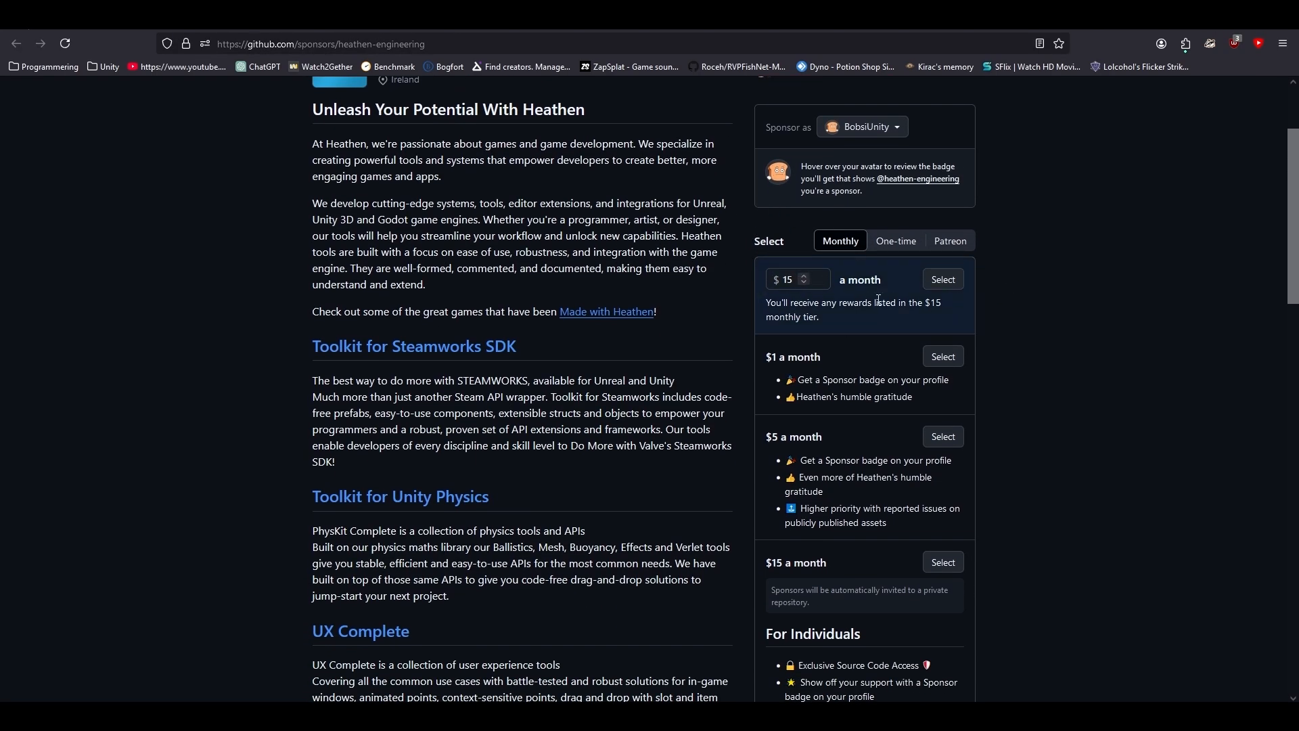
scroll("down", 3)
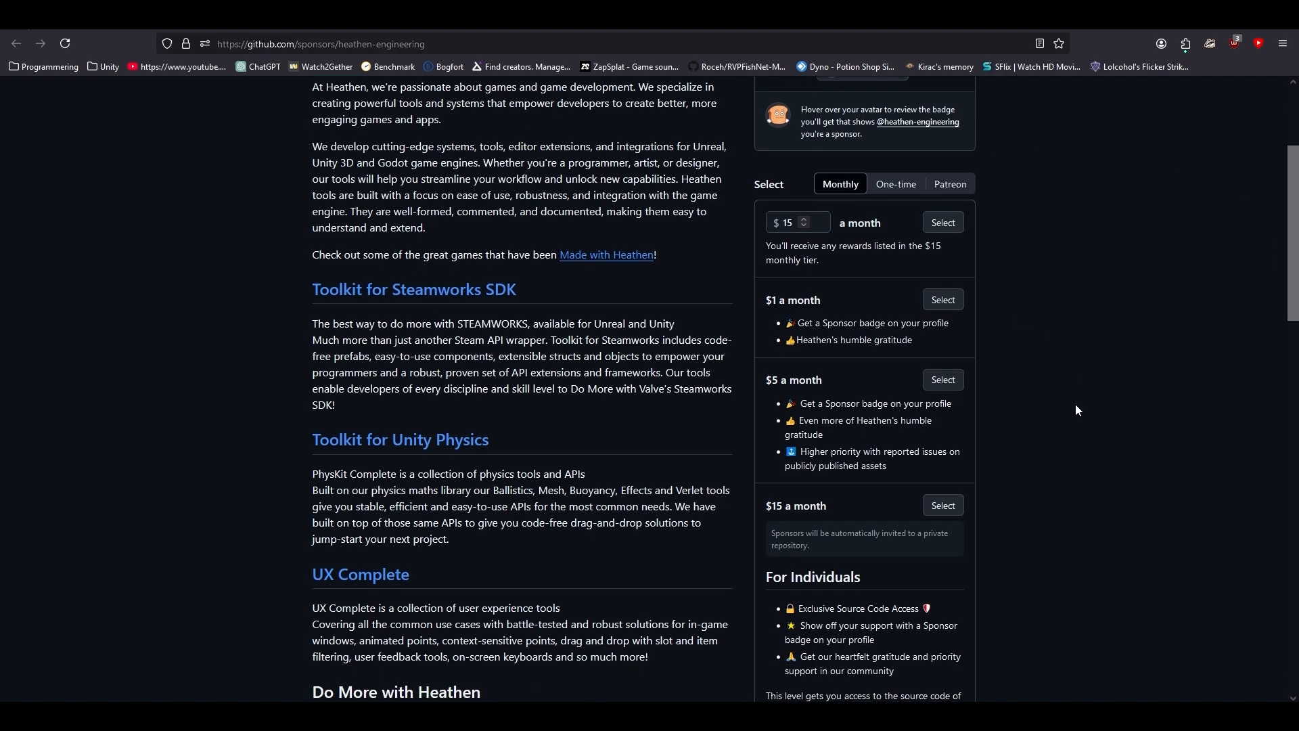
scroll("up", 3)
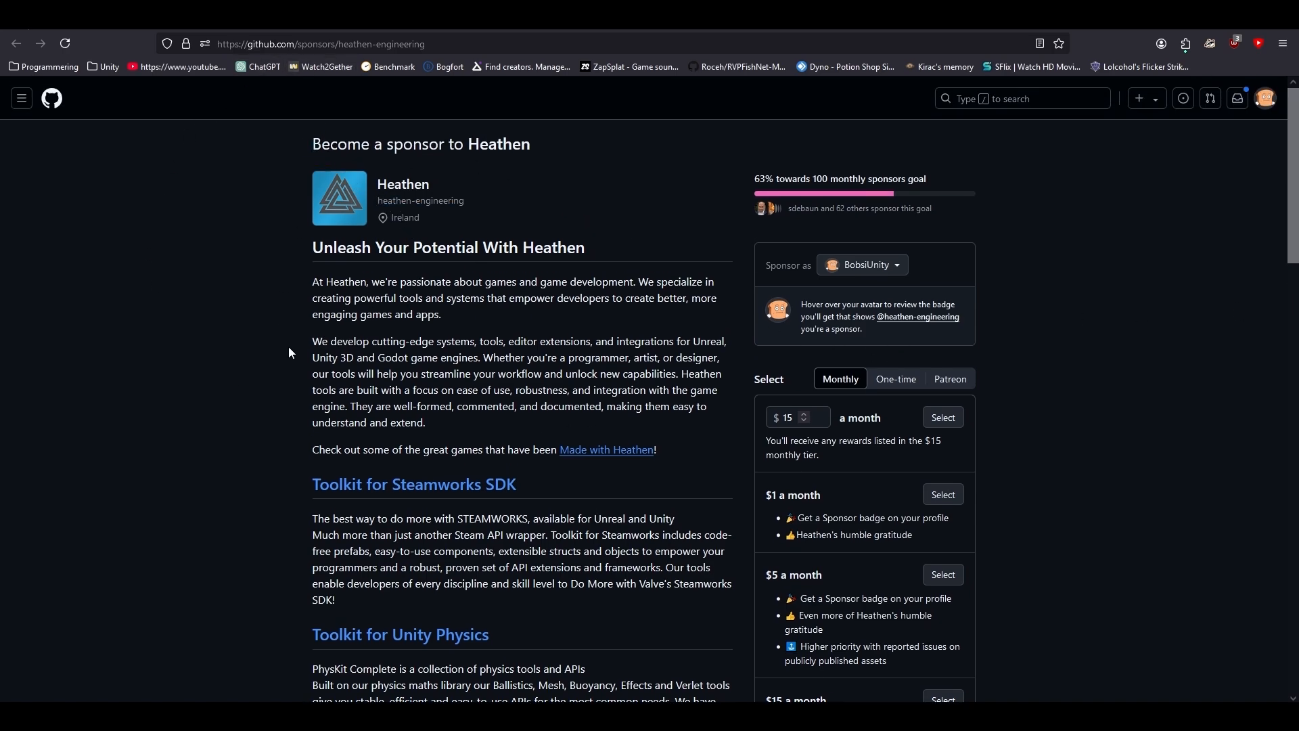
mouse_move(349, 311)
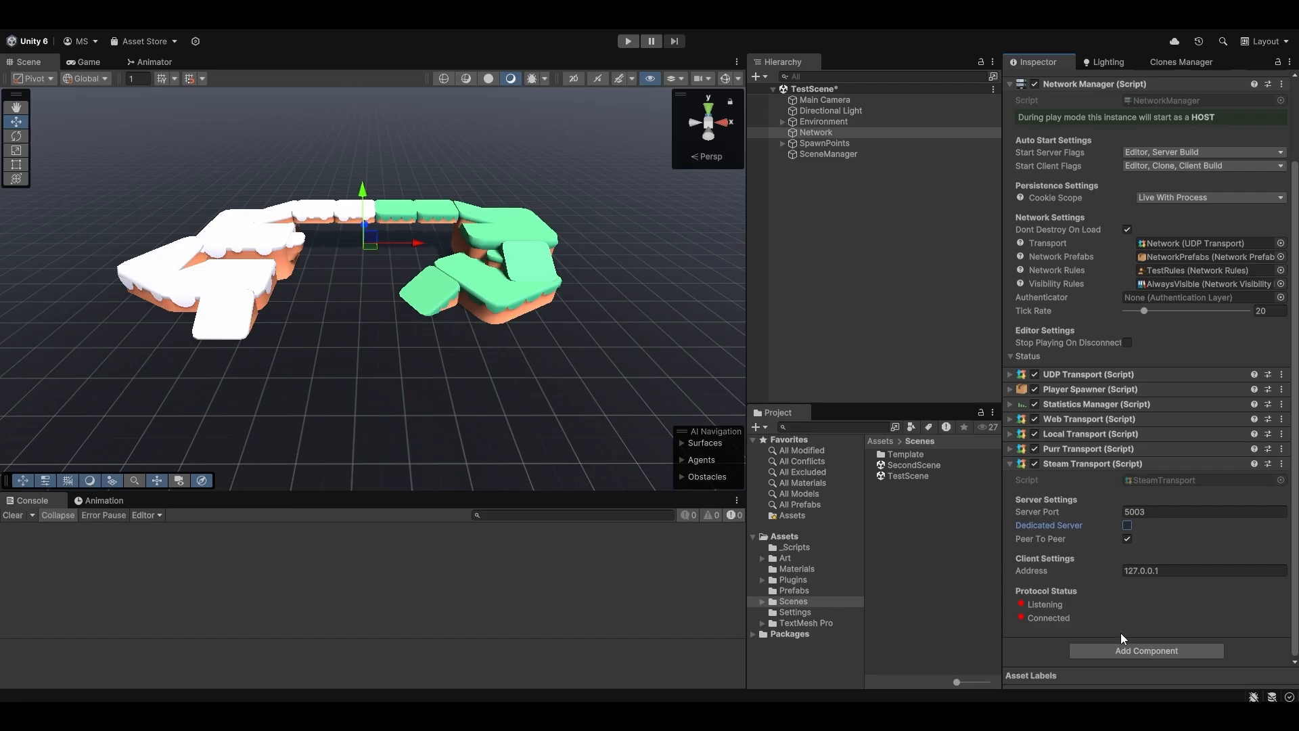
Step: Add a Composite Transport component listing the UDP and Web transports
left_click(1146, 649)
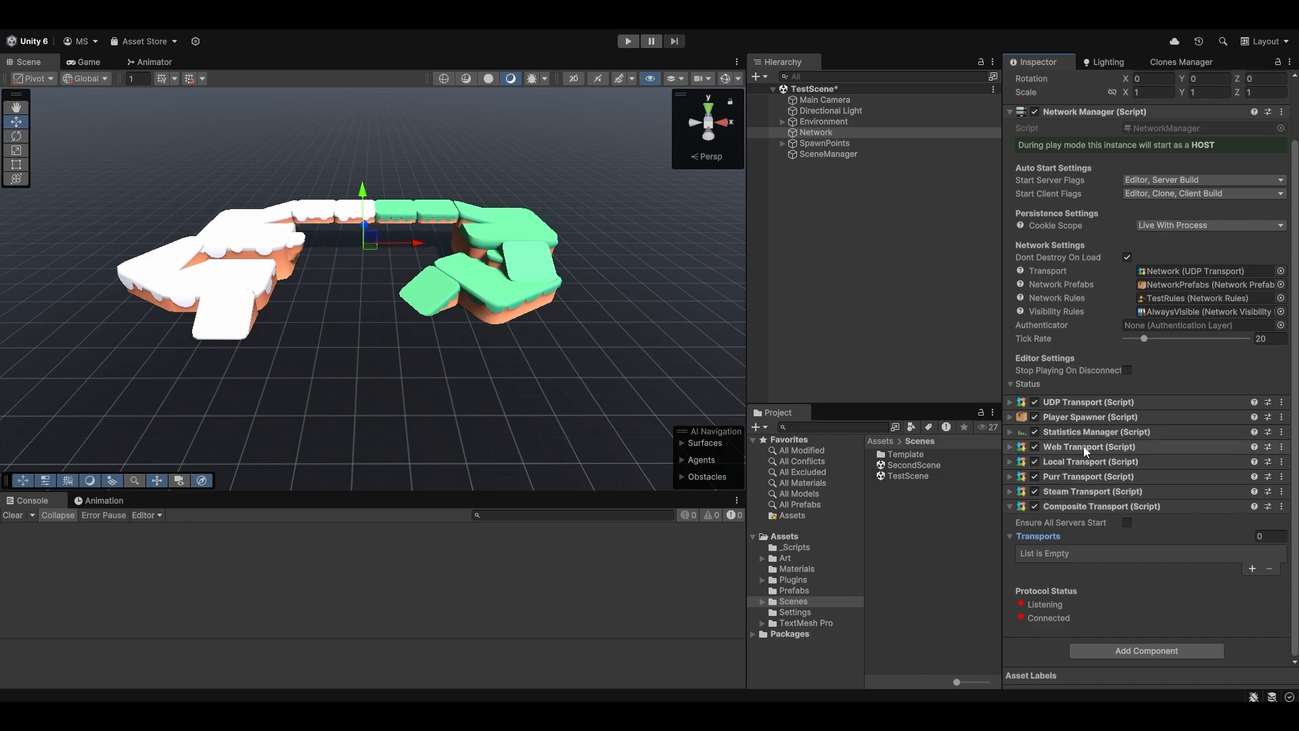
left_click(1252, 569)
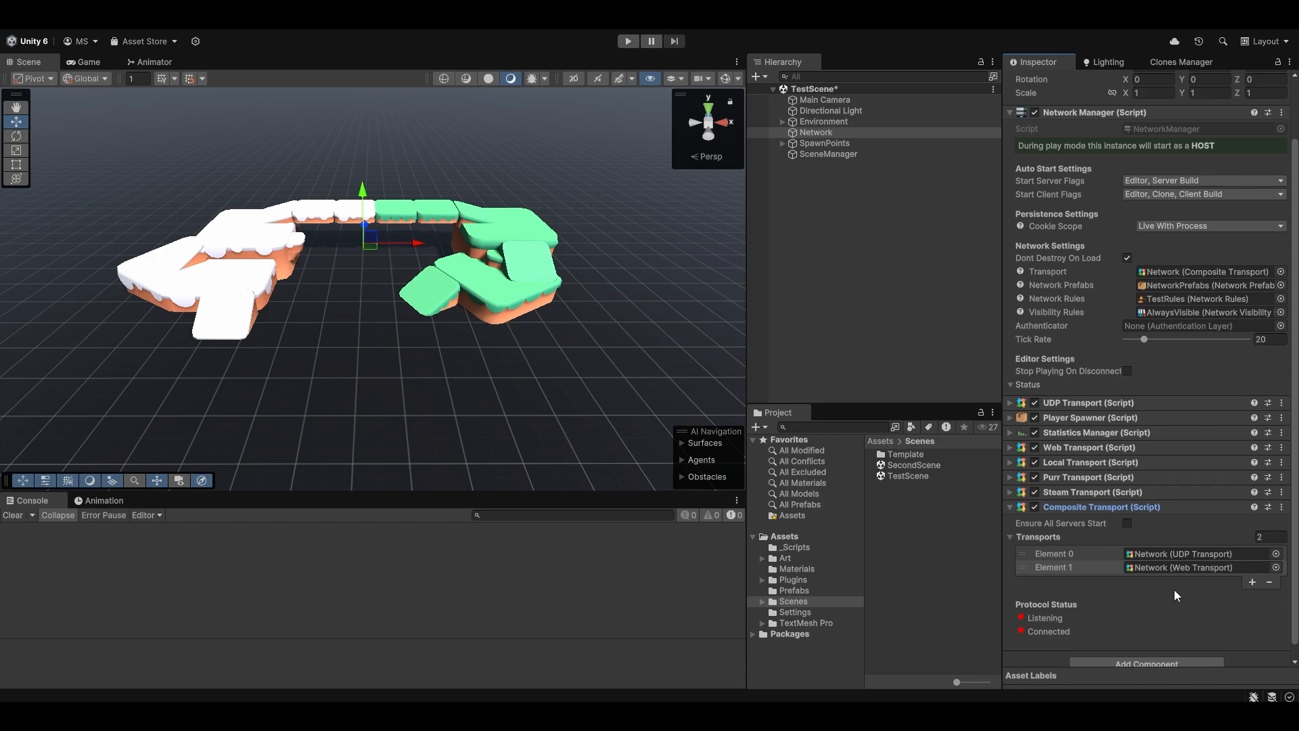
Step: Run play mode to confirm the composite transport listens and connects, then stop it
left_click(628, 40)
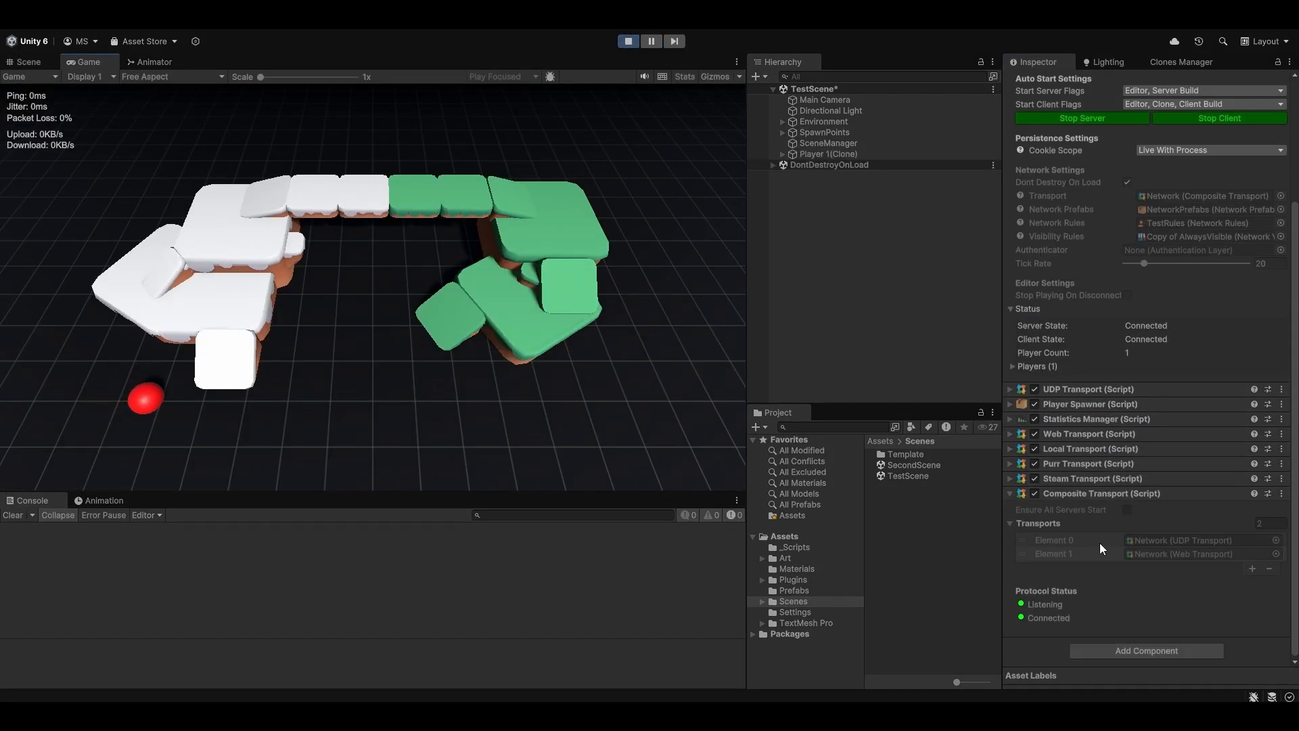
left_click(1009, 389)
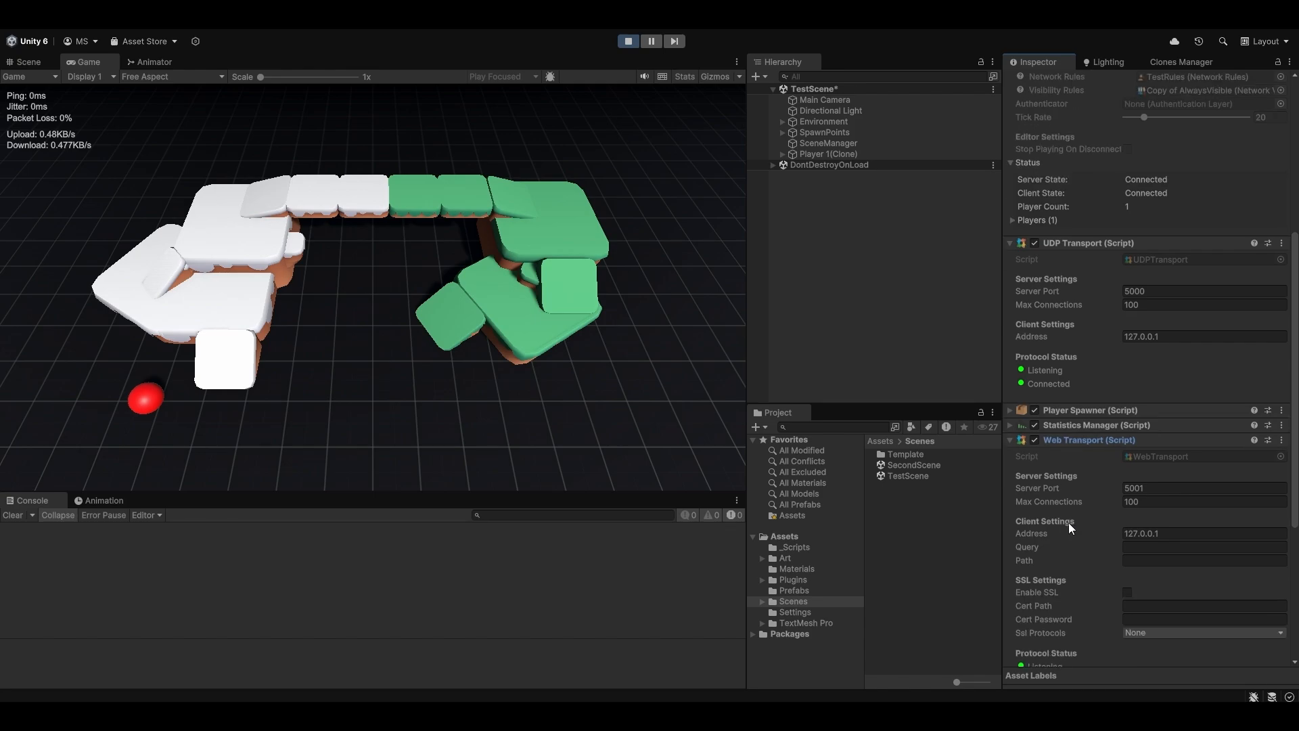
scroll("down", 3)
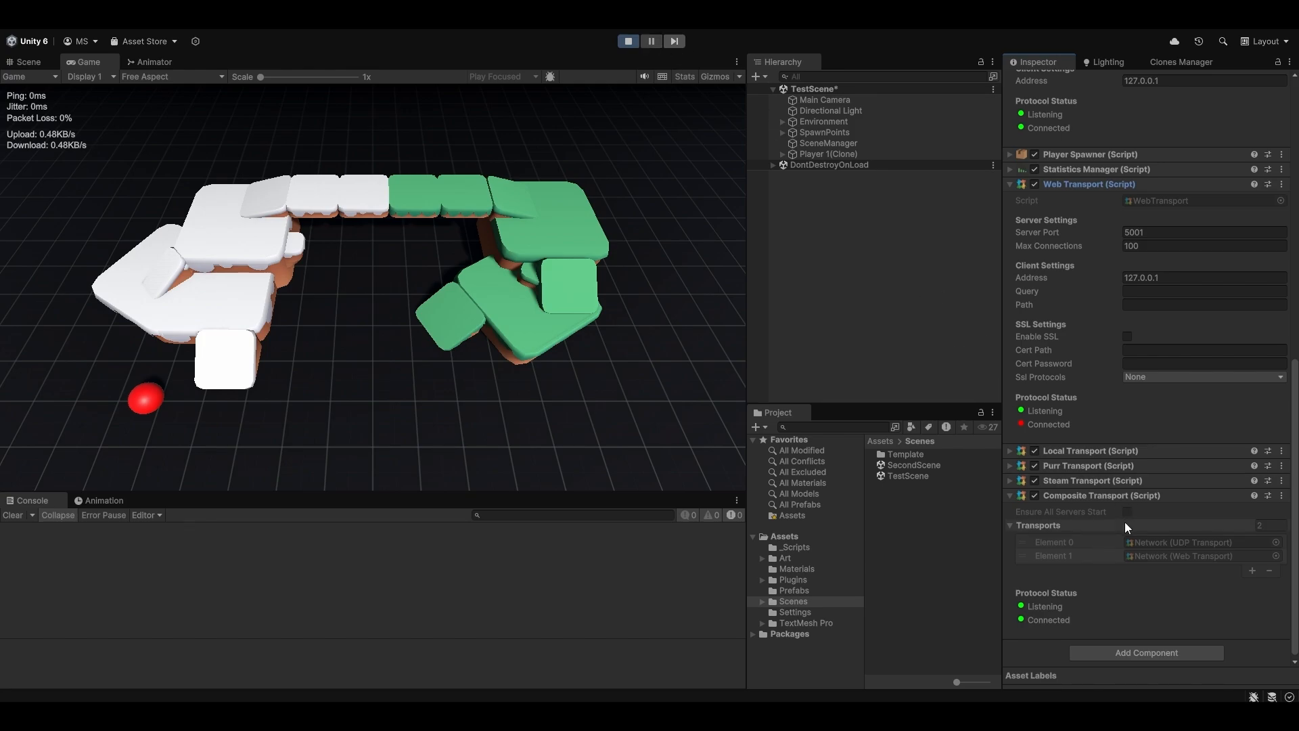
left_click(628, 41)
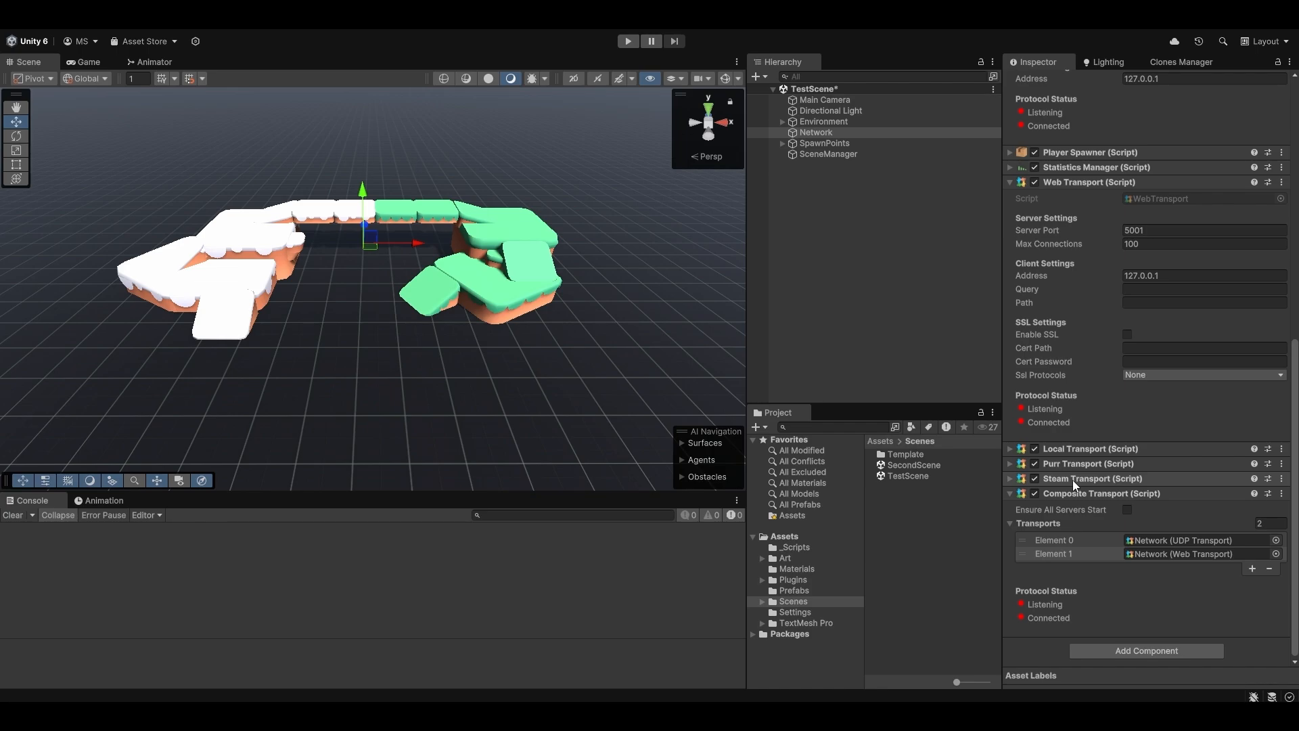
Step: Play-test the composite with the Steam transport included, observing the Steamworks-not-initialized error, and stop
left_click(629, 41)
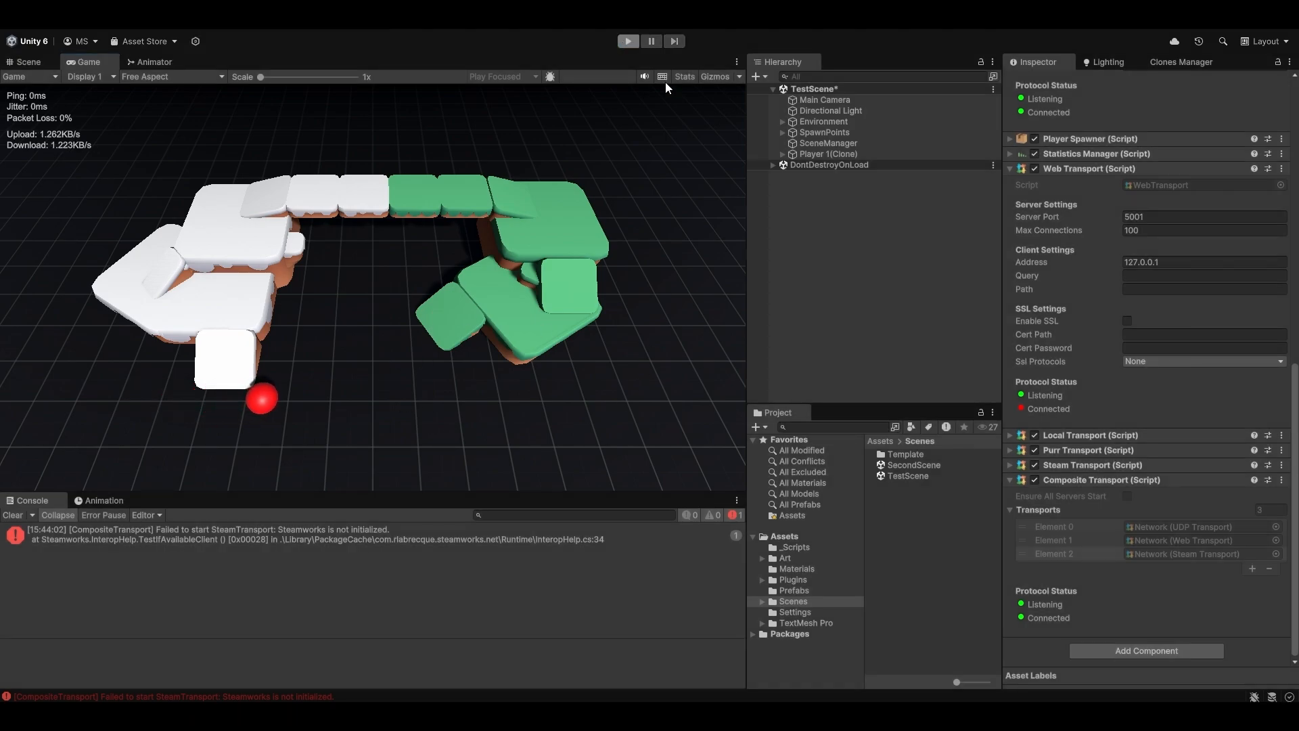
left_click(25, 62)
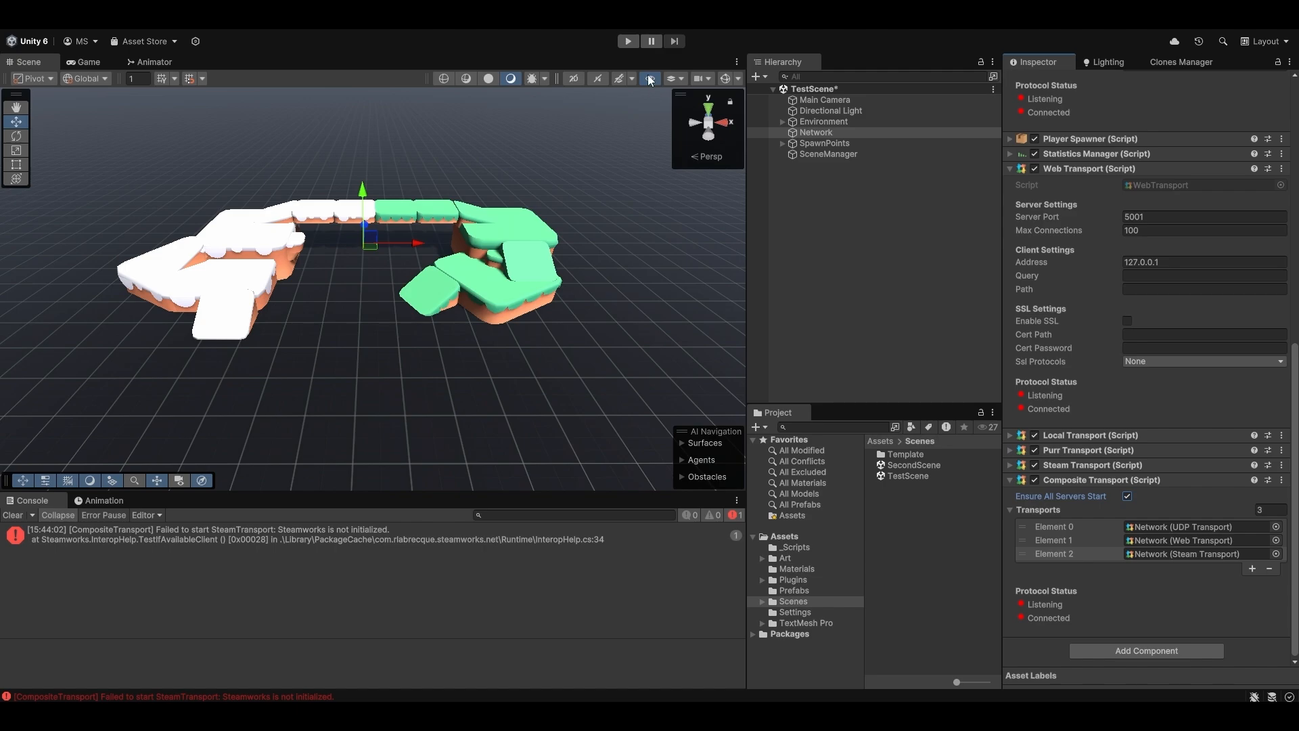
left_click(628, 40)
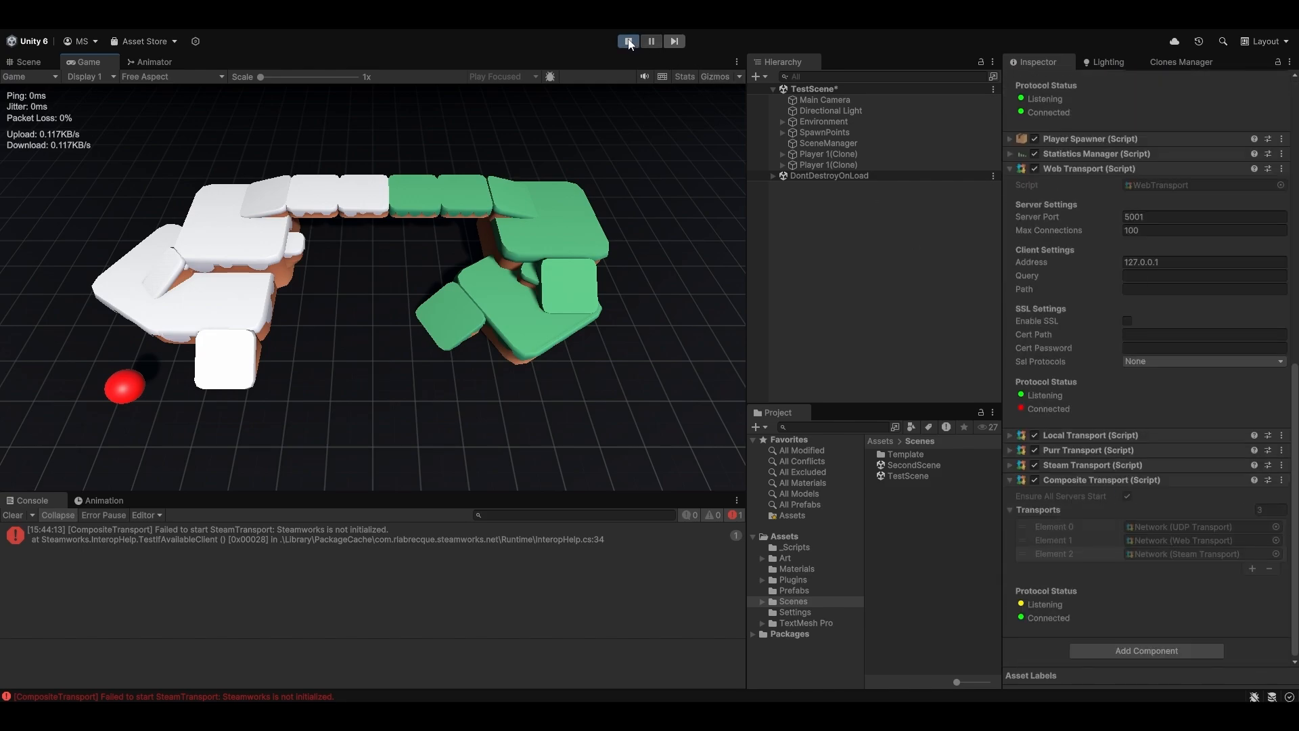
left_click(627, 40)
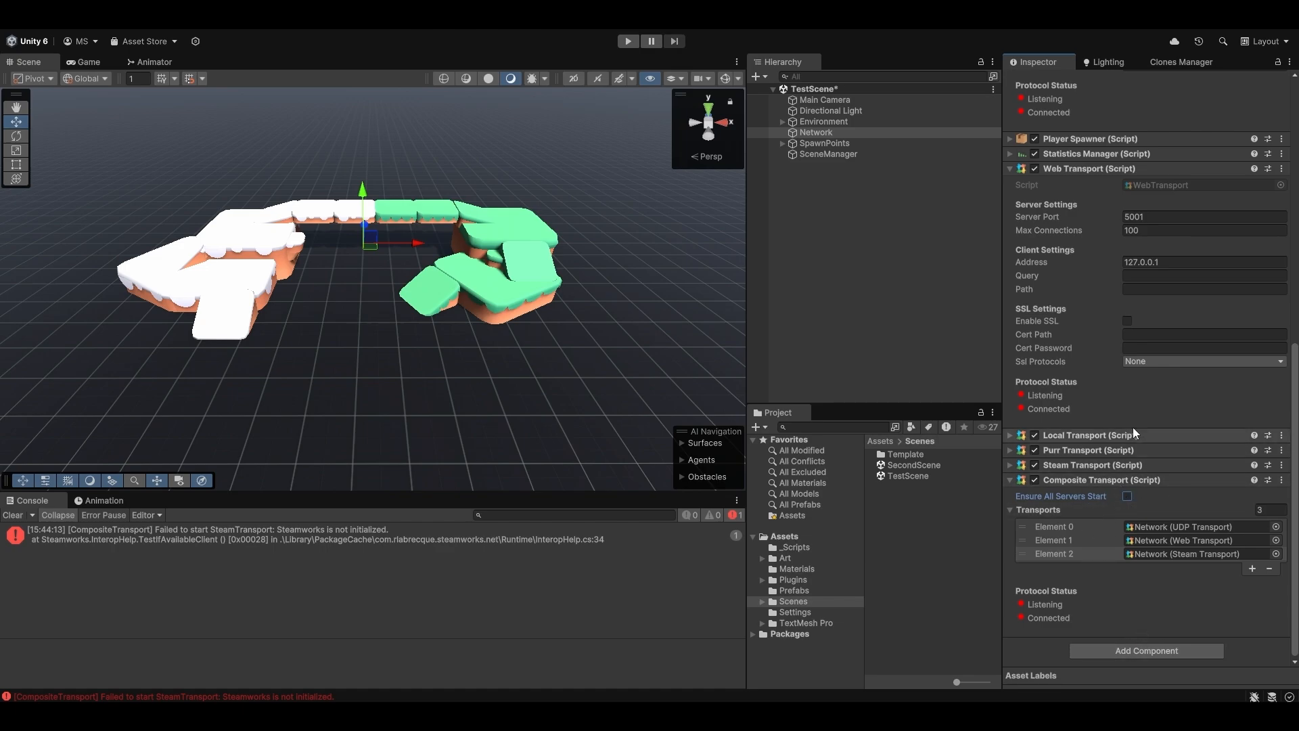
mouse_move(1082, 519)
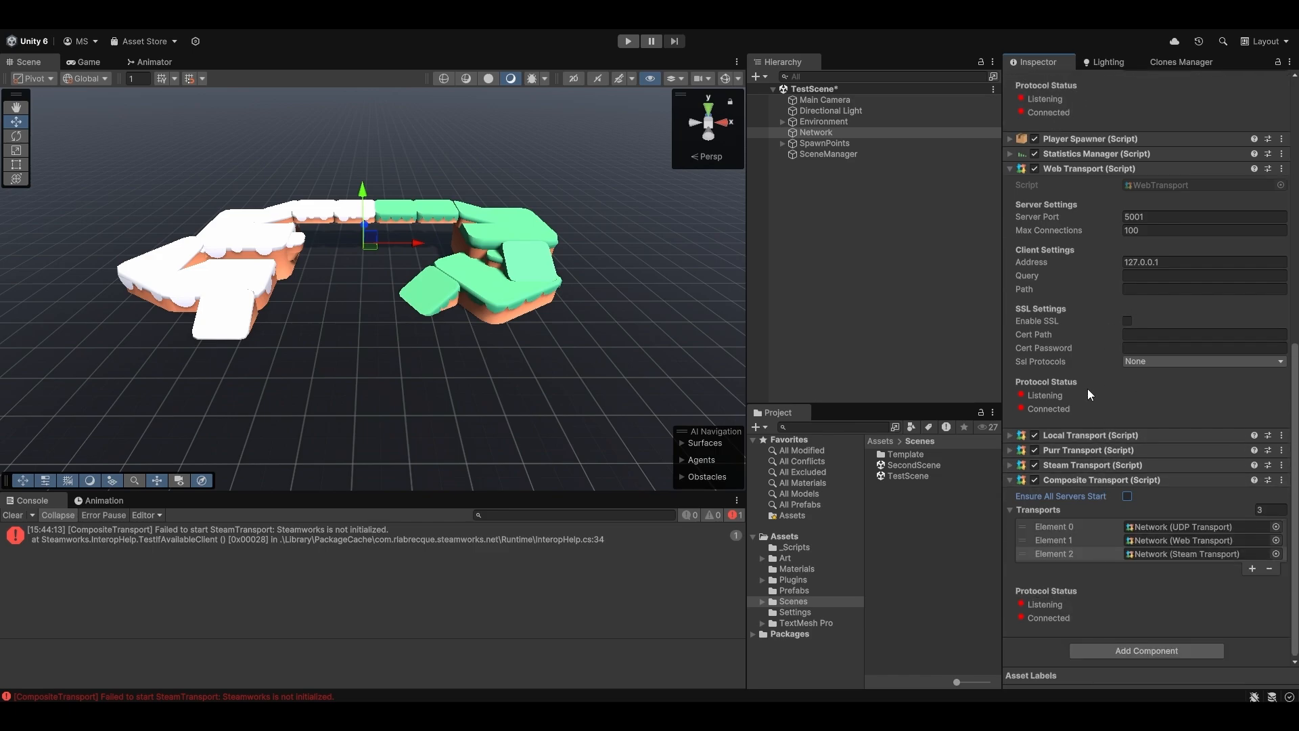
mouse_move(1080, 352)
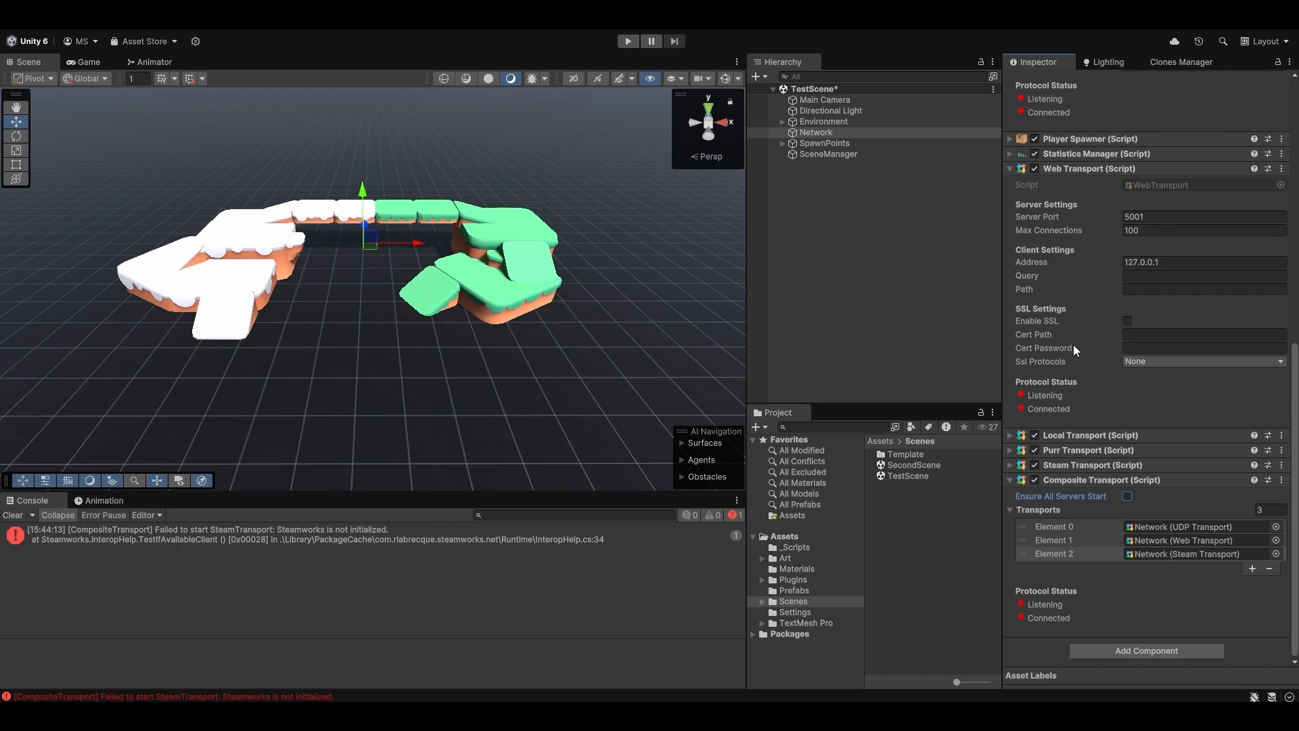